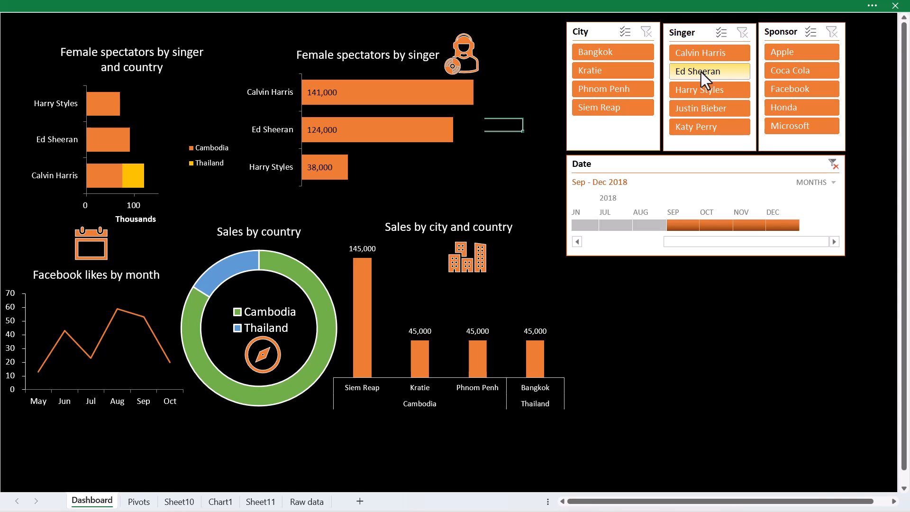
# - Filter the dashboard to Ed Sheeran, then clear the singer filter
pyautogui.click(700, 71)
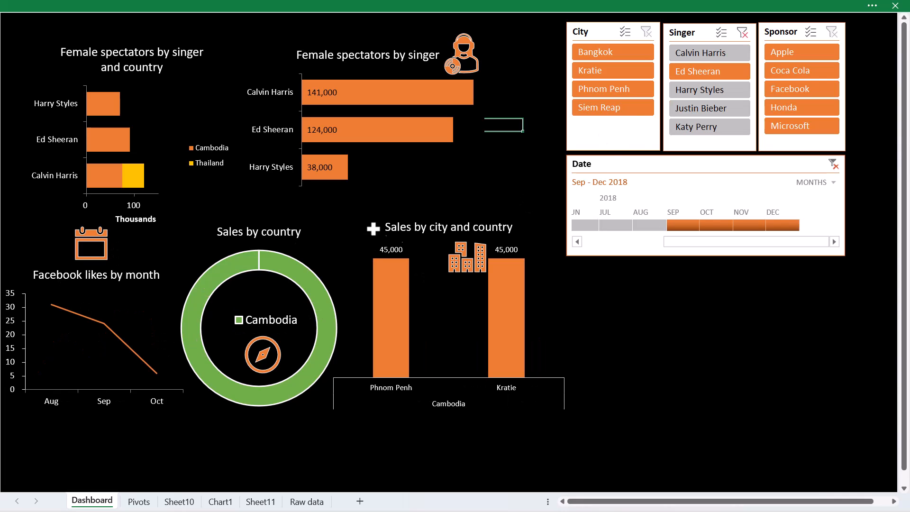
pyautogui.click(701, 108)
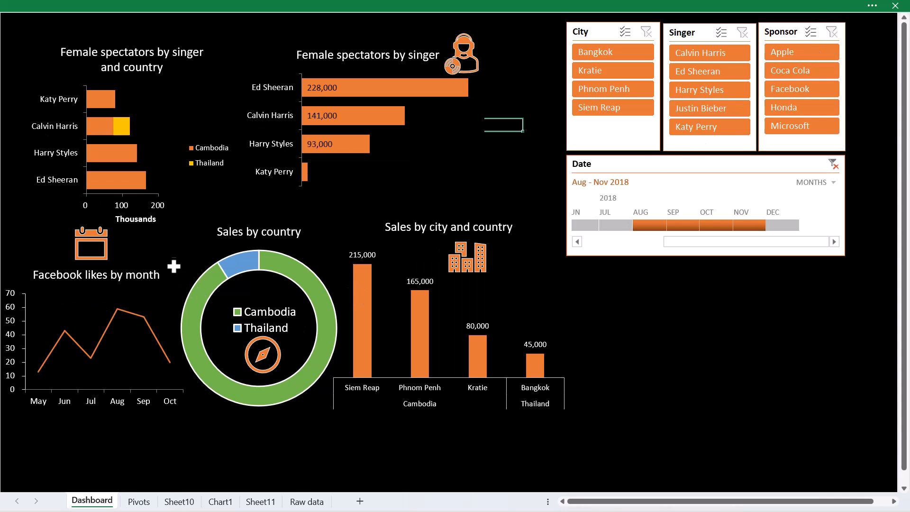
pyautogui.moveTo(166, 277)
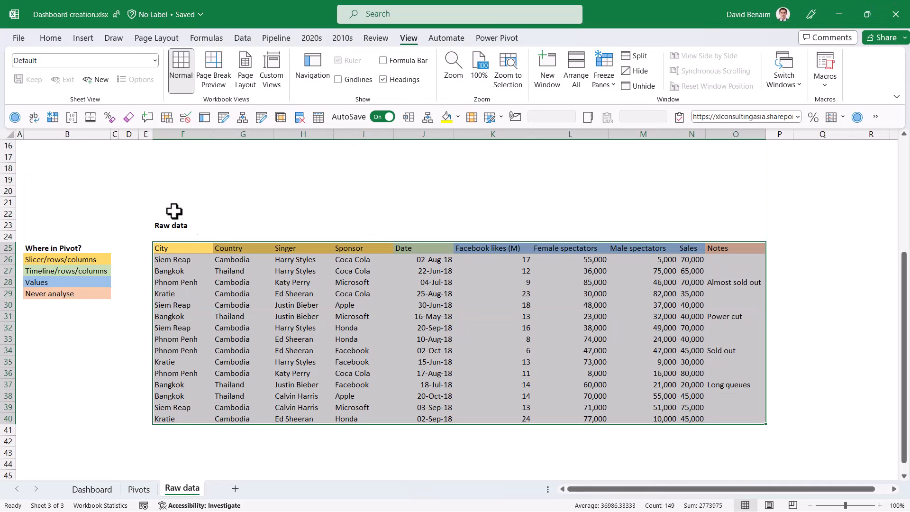
# - Insert a PivotTable on a new sheet totalling Sales by City, with a 770,000 grand total
pyautogui.click(83, 38)
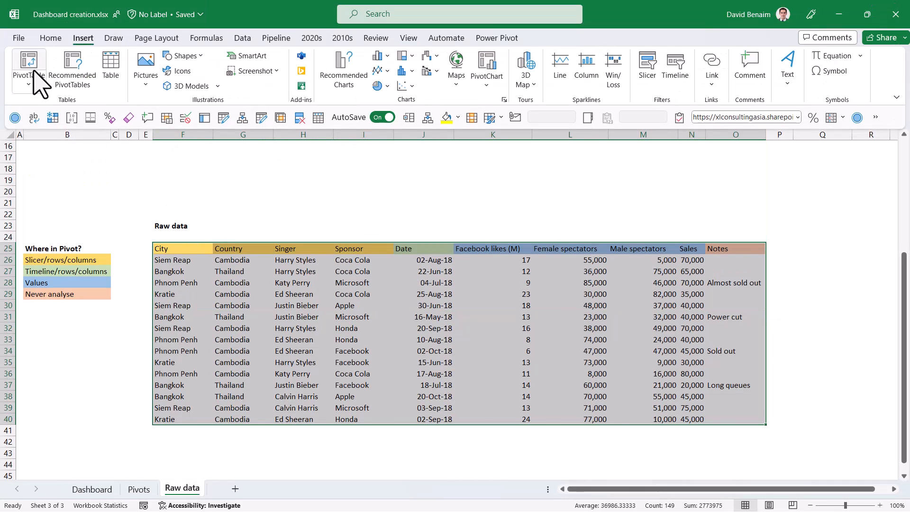
pyautogui.click(28, 64)
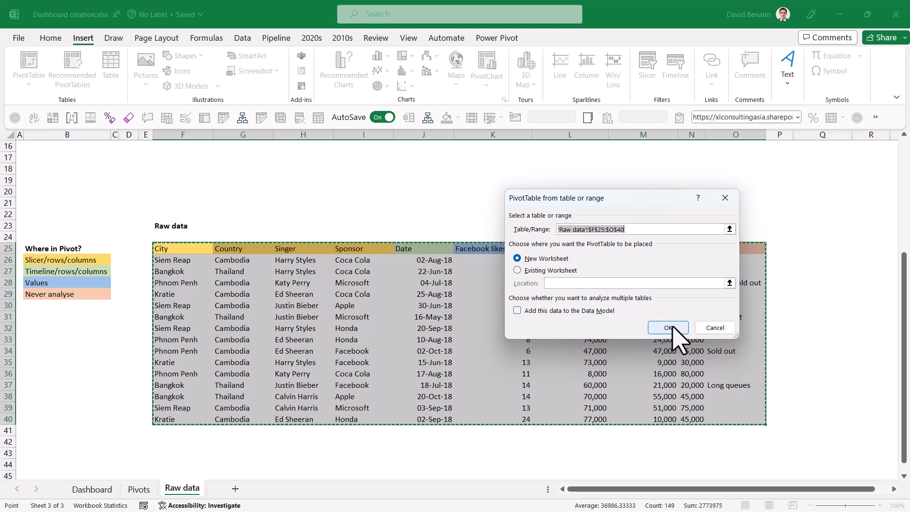
pyautogui.click(667, 327)
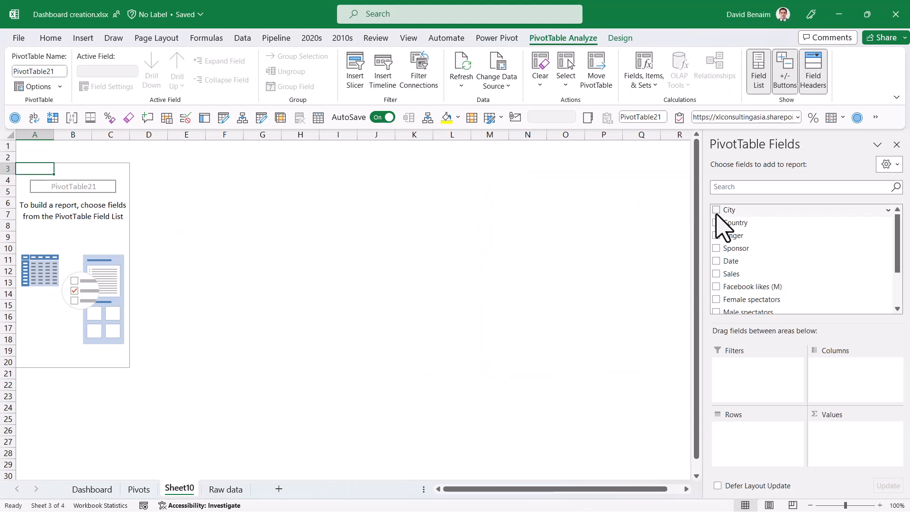
pyautogui.click(717, 210)
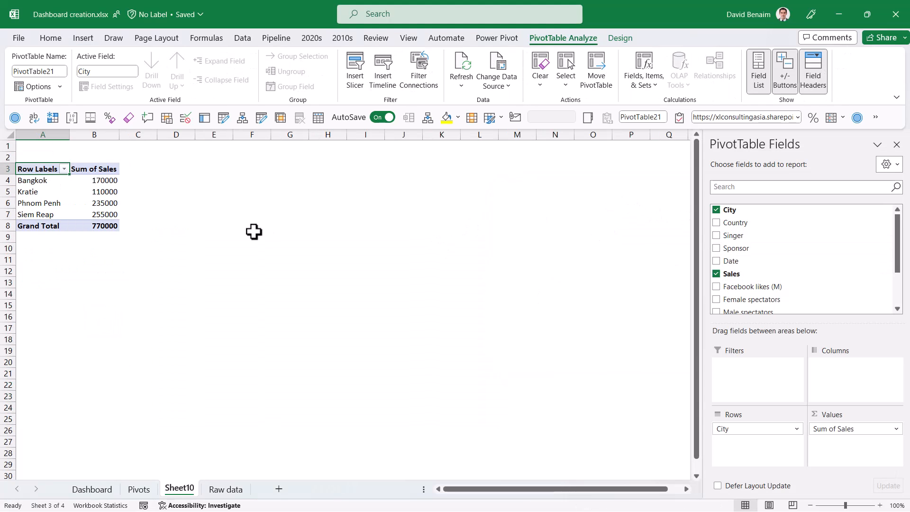
pyautogui.click(94, 180)
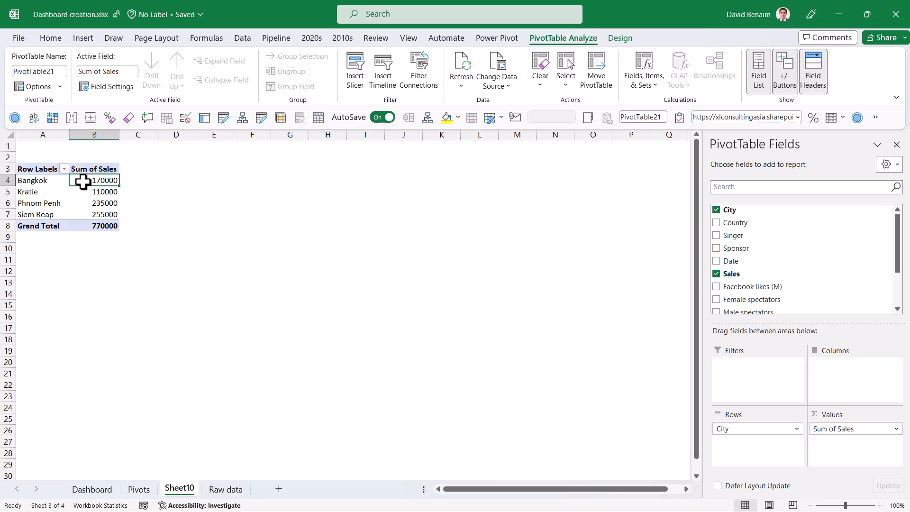
pyautogui.moveTo(121, 272)
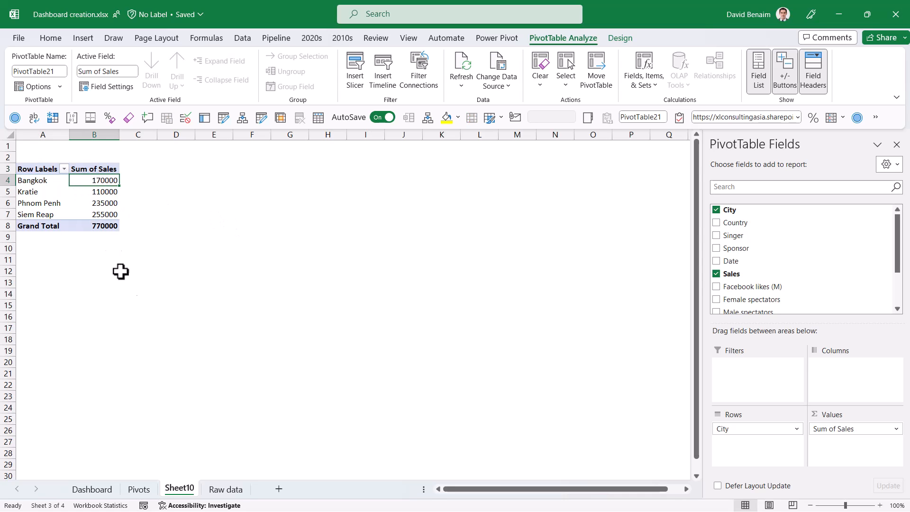
# - Filter Raw data to Bangkok, confirm the 170,000 sum, and return to Sheet10
pyautogui.click(225, 489)
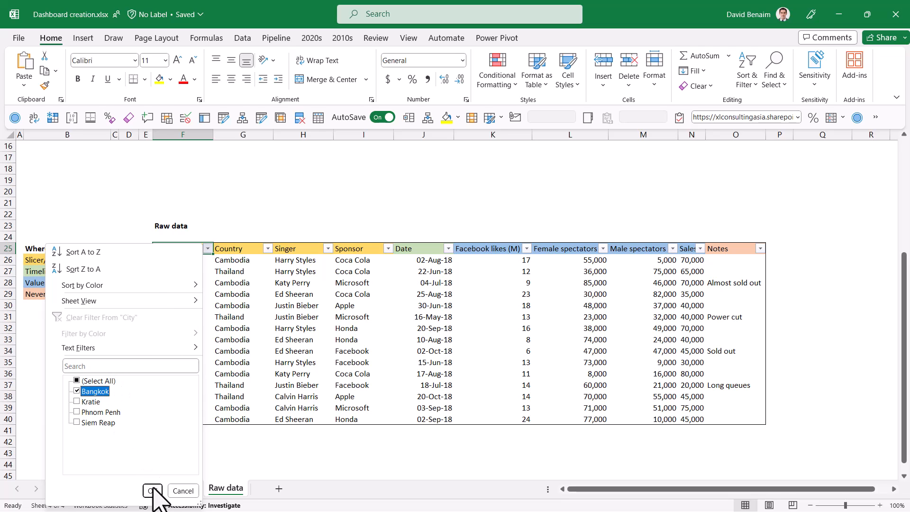
pyautogui.click(152, 490)
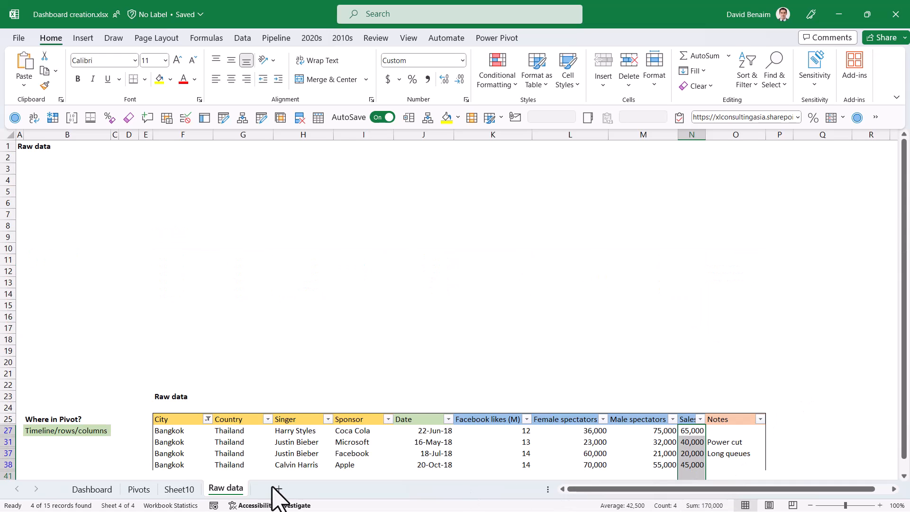
pyautogui.click(179, 489)
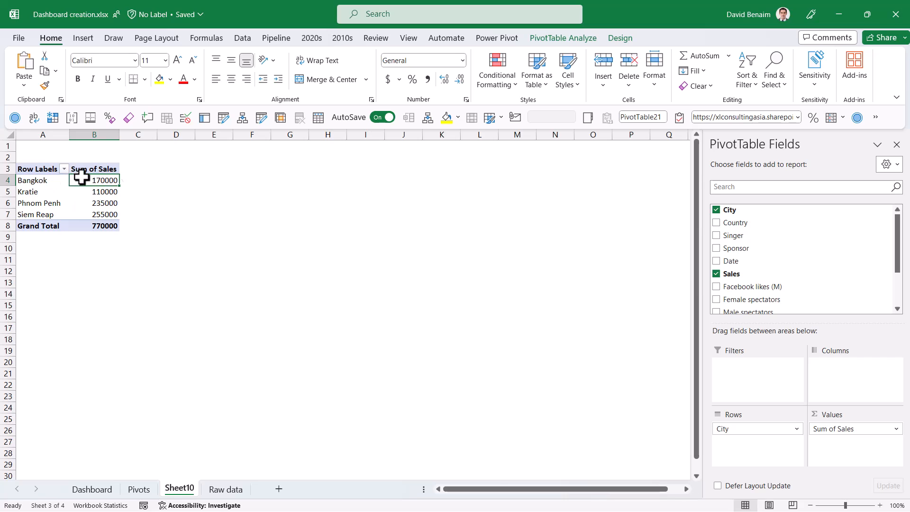
pyautogui.moveTo(116, 181)
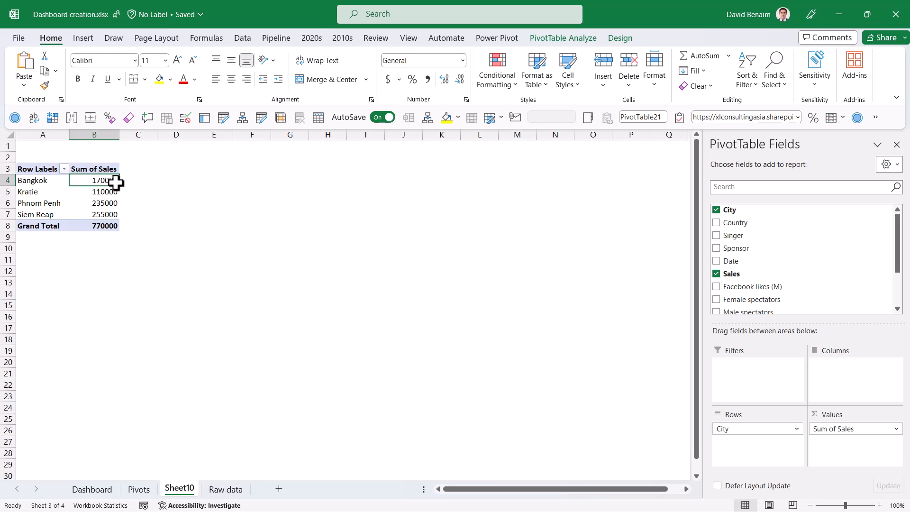
pyautogui.moveTo(157, 189)
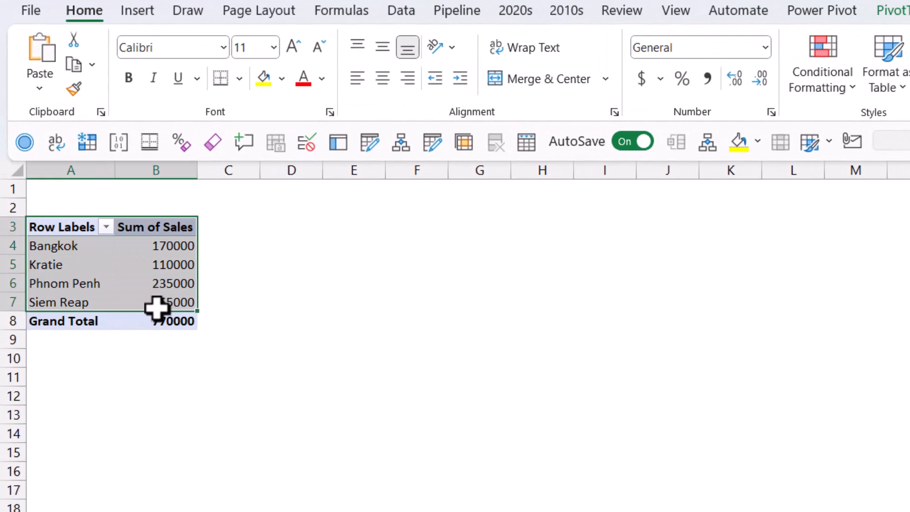
# - Insert a 2-D Clustered Column PivotChart of Sales by City
pyautogui.click(138, 10)
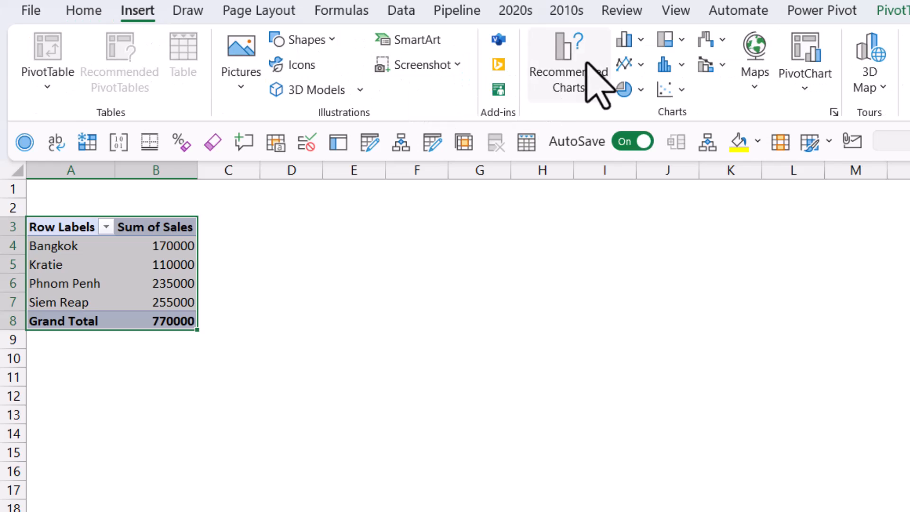
pyautogui.click(625, 39)
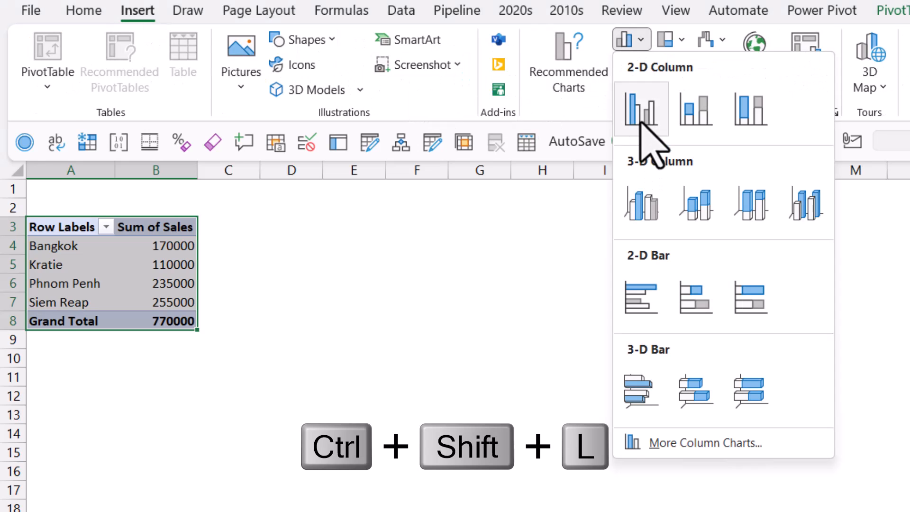
pyautogui.click(640, 109)
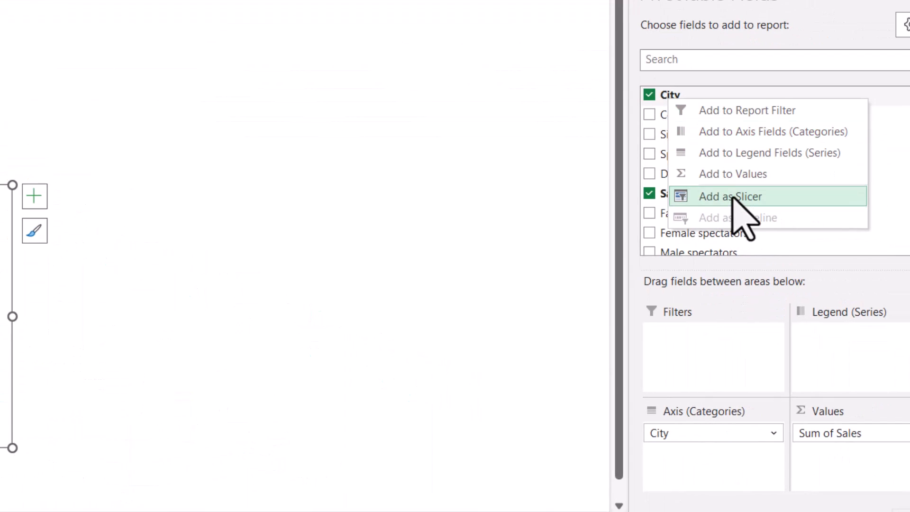
# - Add City and Singer slicers, then filter to Bangkok, Phnom Penh and Katy Perry
pyautogui.click(729, 196)
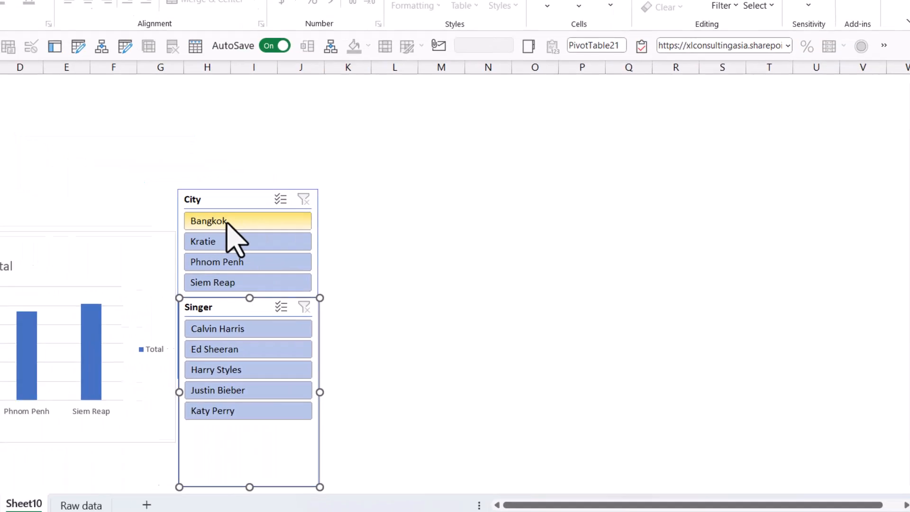
pyautogui.click(207, 220)
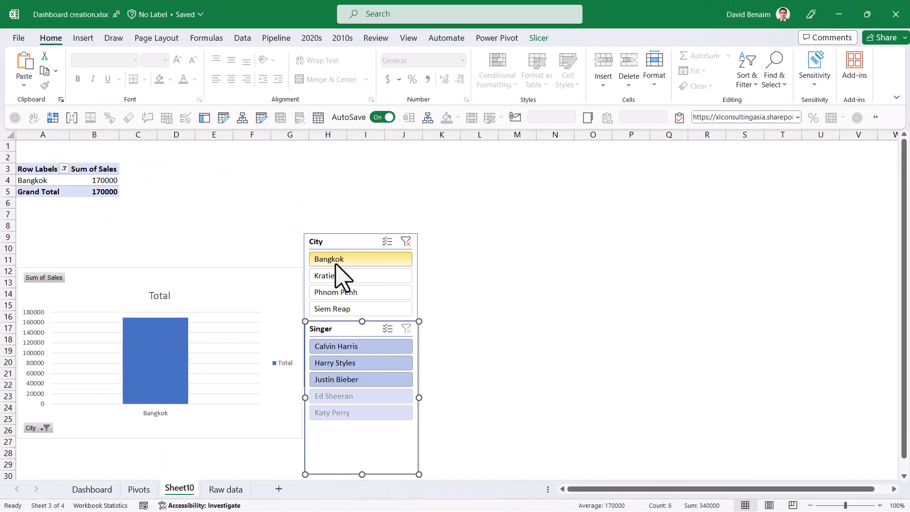
pyautogui.click(335, 292)
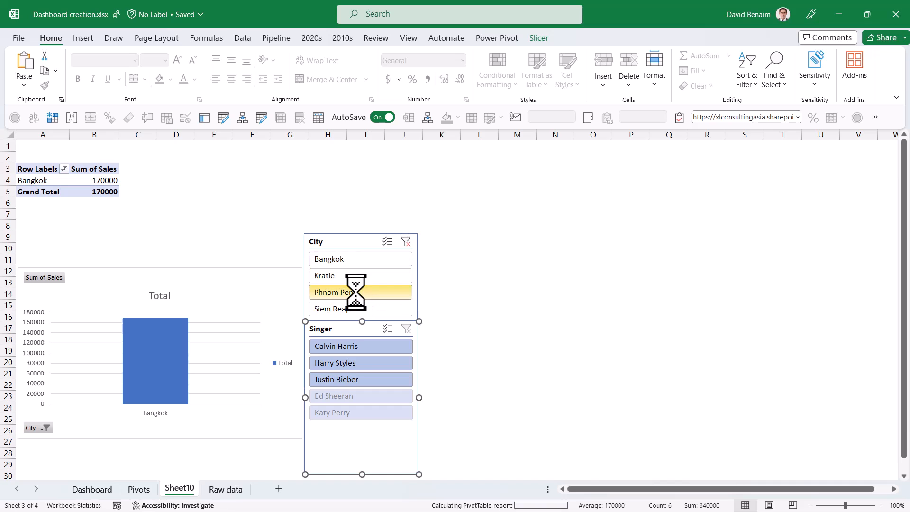
pyautogui.click(336, 292)
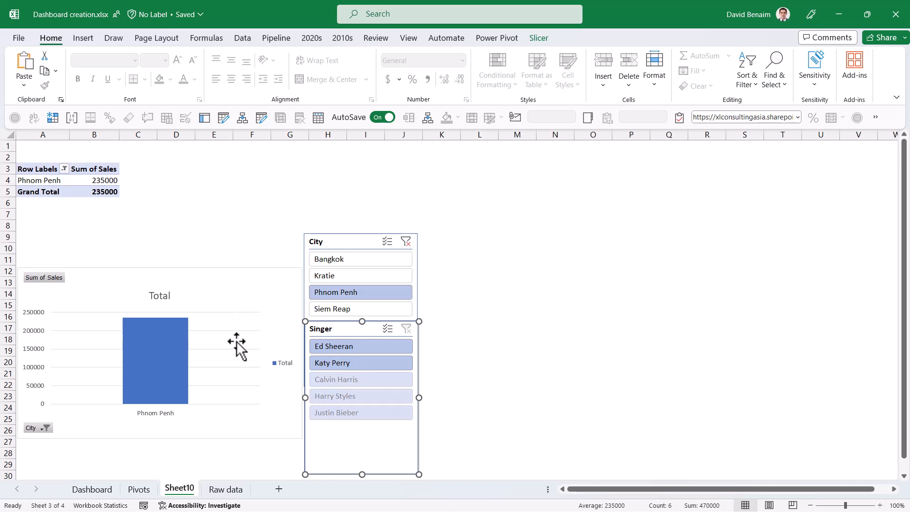
pyautogui.moveTo(349, 292)
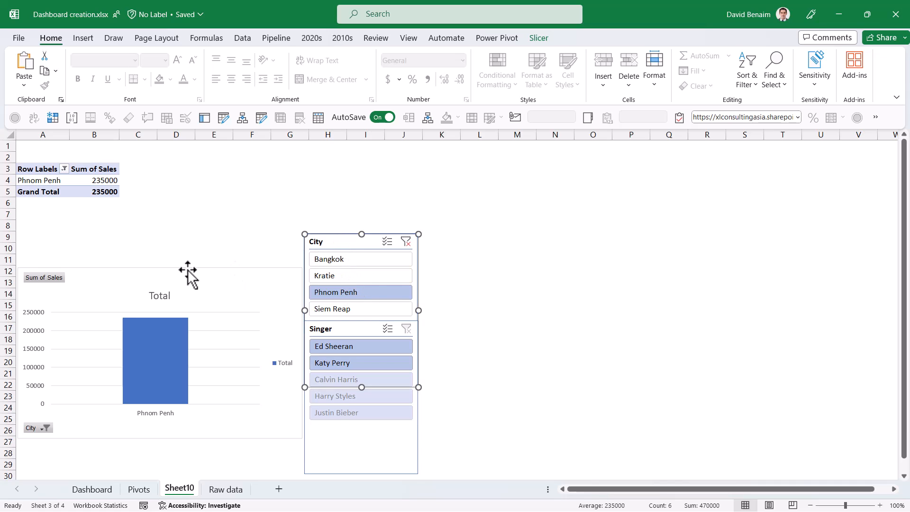
pyautogui.click(406, 241)
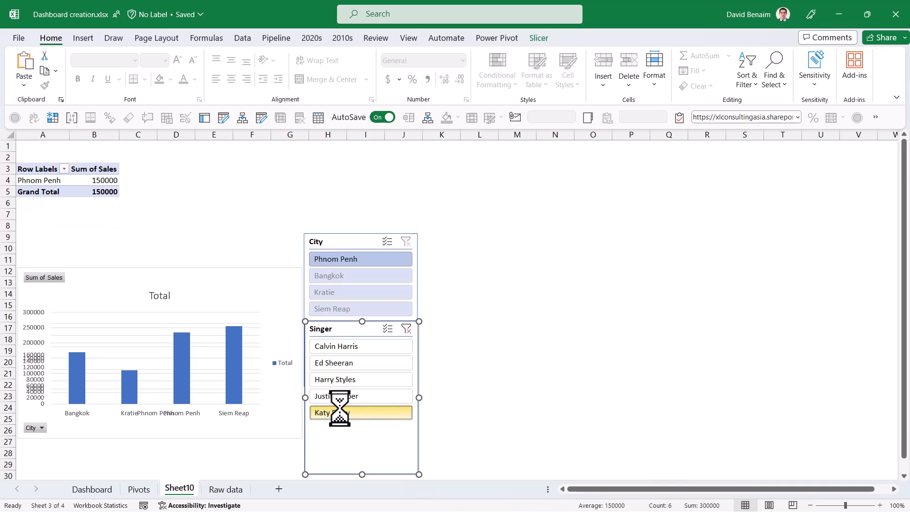
pyautogui.click(360, 395)
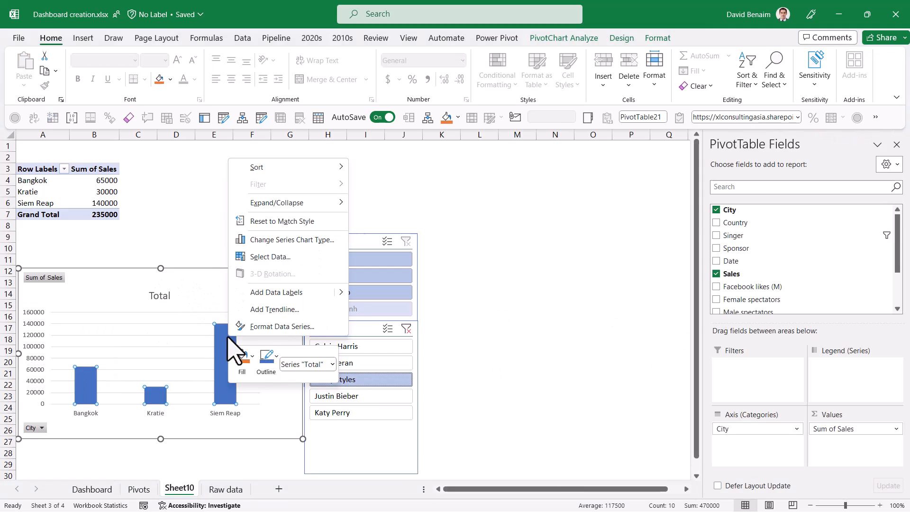
pyautogui.moveTo(258, 167)
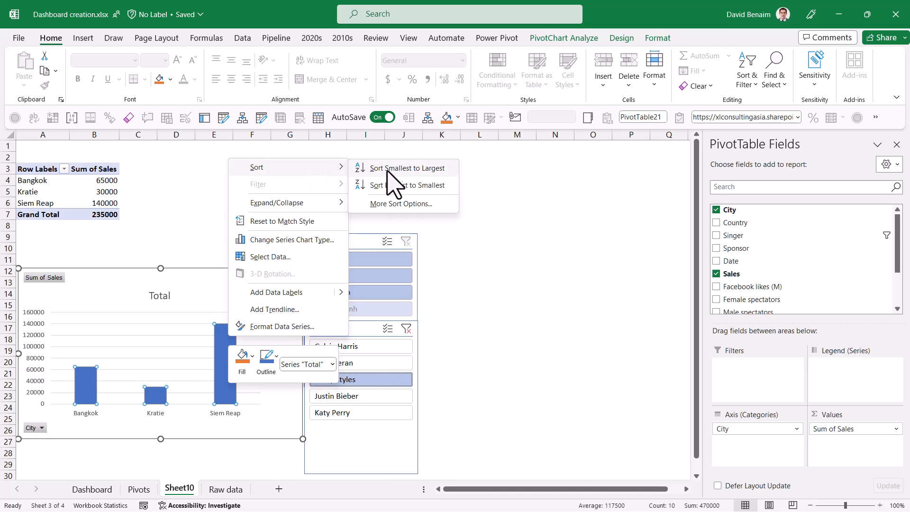
# - Sort cities largest to smallest and filter to Bangkok, Siem Reap and Calvin Harris
pyautogui.click(408, 185)
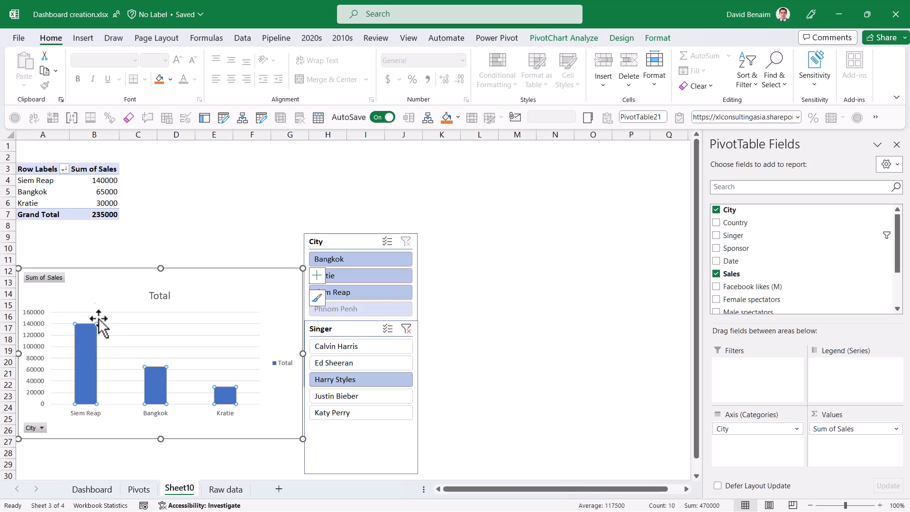
pyautogui.click(336, 345)
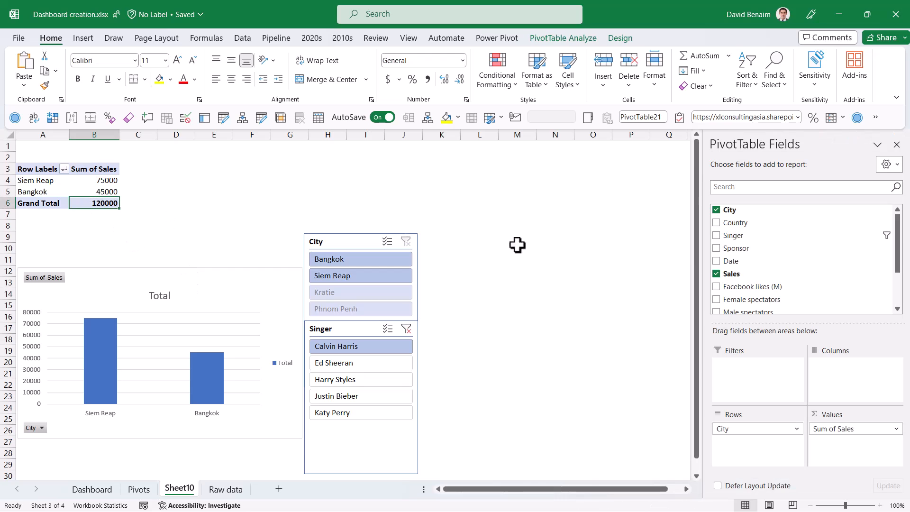
# - Add a Date timeline grouped by quarters set to Q3–Q4 2018, then return to Sheet10
pyautogui.rightClick(734, 261)
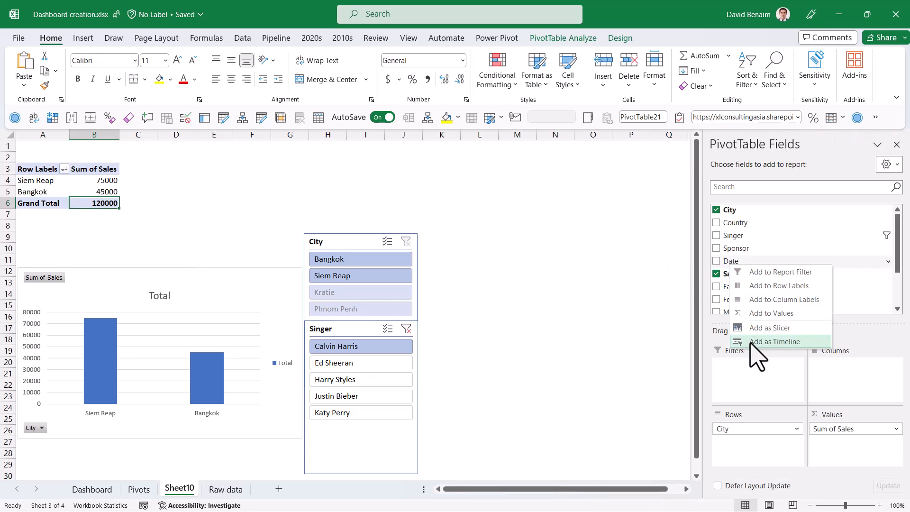
pyautogui.click(773, 341)
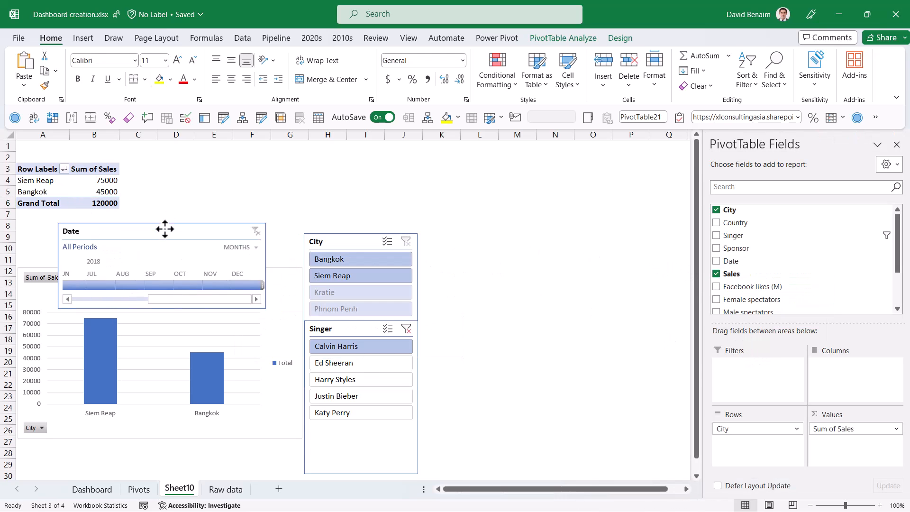
pyautogui.click(241, 243)
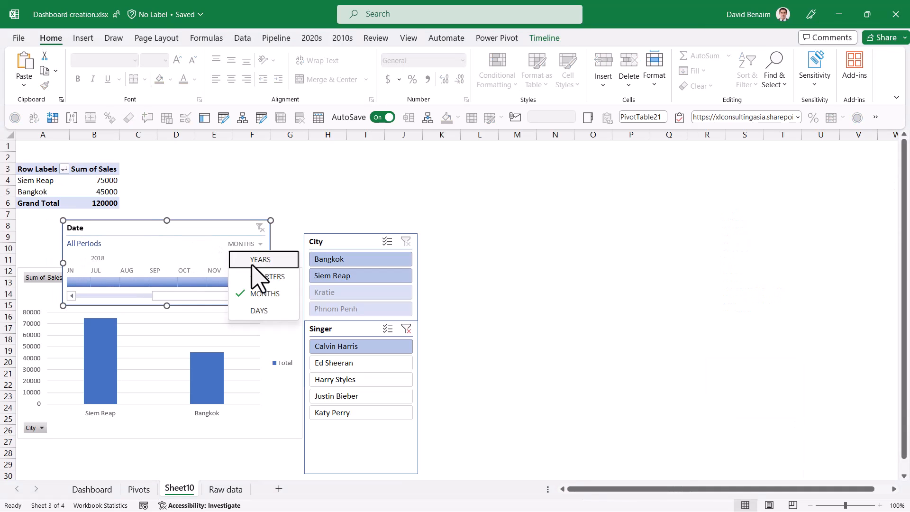
pyautogui.click(275, 277)
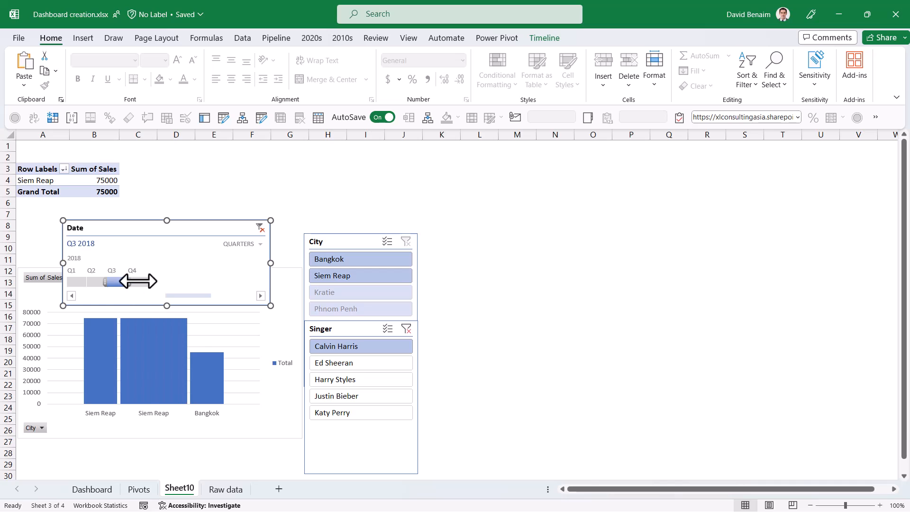
pyautogui.moveTo(110, 282); pyautogui.dragTo(136, 282)
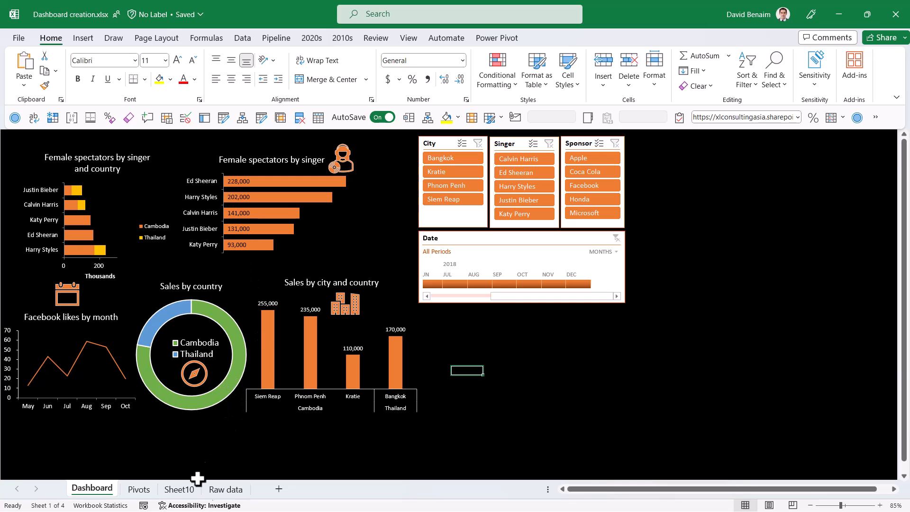
pyautogui.click(179, 488)
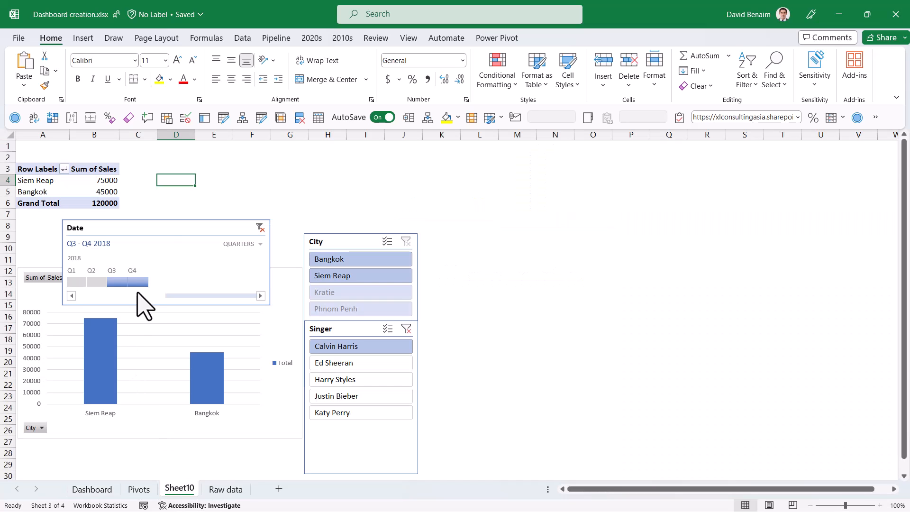
# - Move the timeline beside the slicers and paste pivot copies into D3, G3, J3 and M3
pyautogui.moveTo(166, 227); pyautogui.dragTo(464, 333)
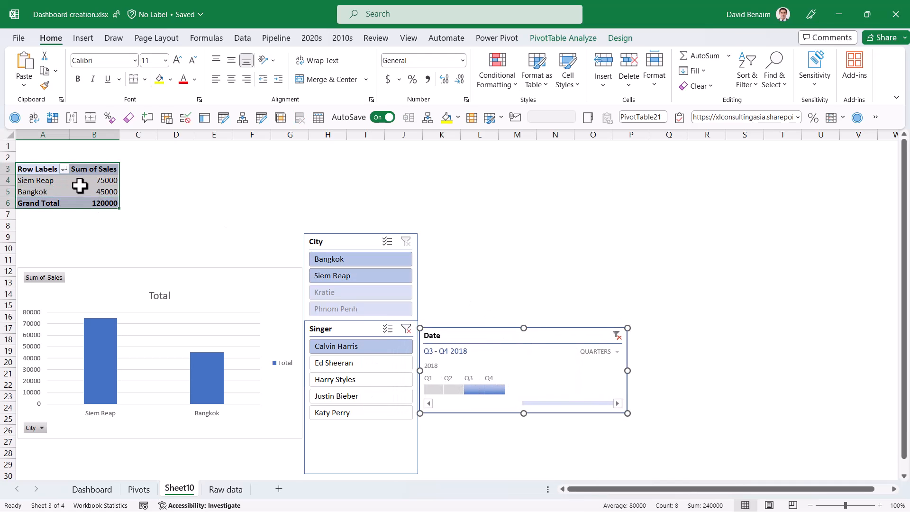
pyautogui.rightClick(81, 180)
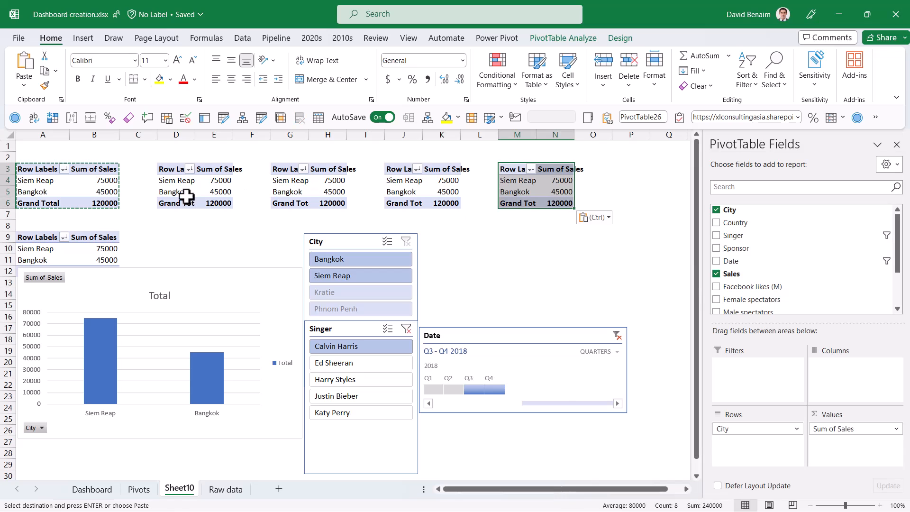
pyautogui.moveTo(84, 191)
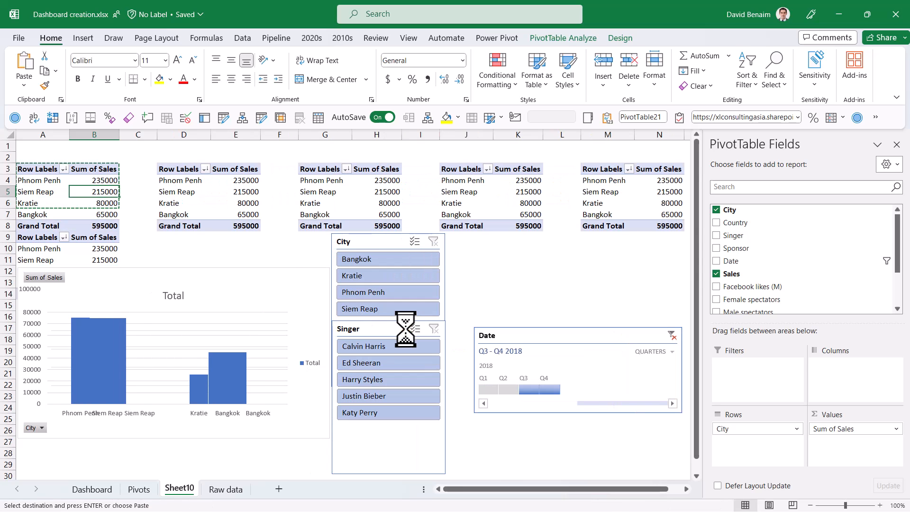
pyautogui.moveTo(731, 235); pyautogui.dragTo(841, 432)
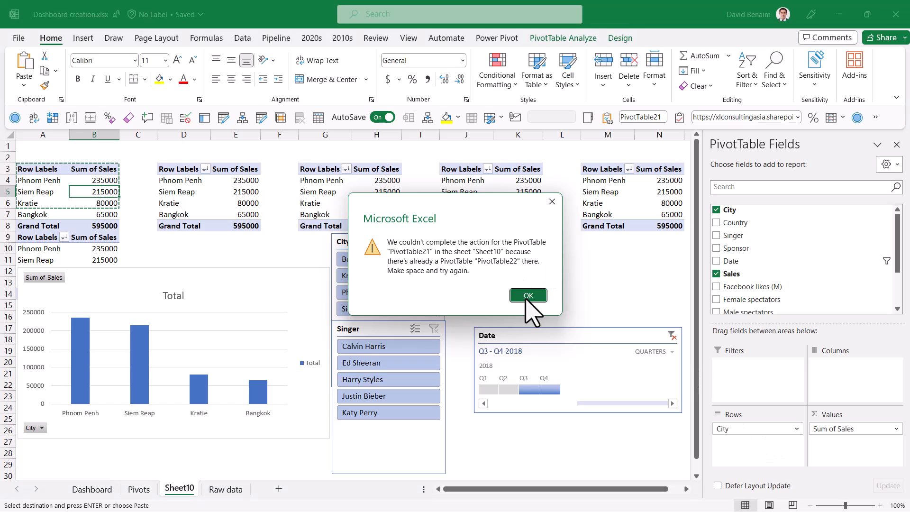
pyautogui.click(527, 295)
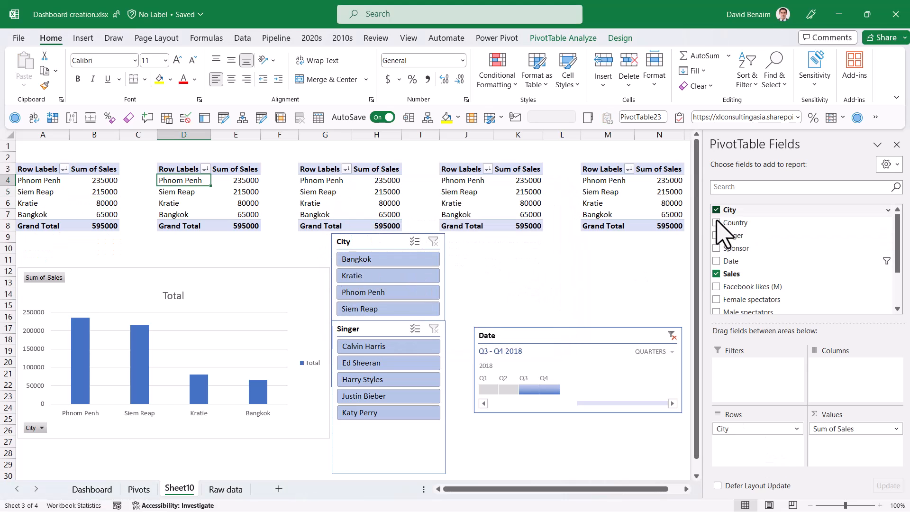
# - Rework the copies to show sales by Country, Facebook likes by singer, and sales by Date
pyautogui.click(716, 223)
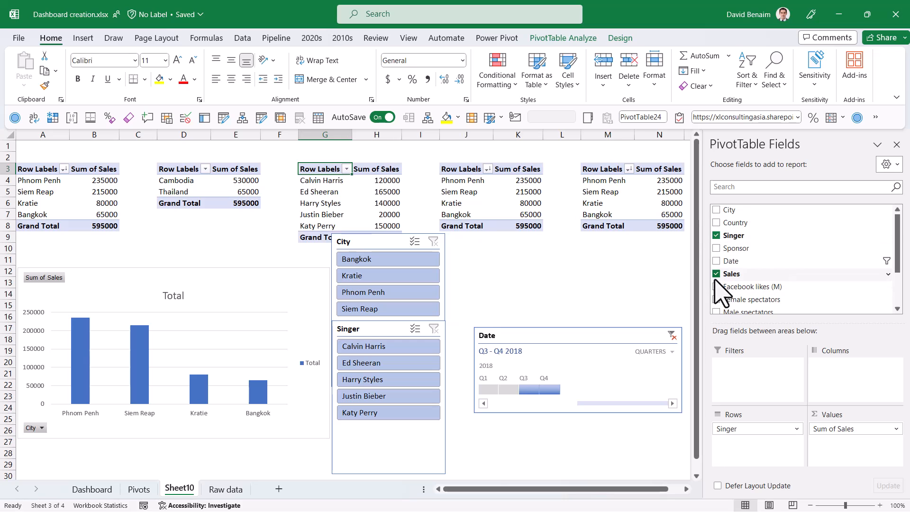
pyautogui.click(718, 286)
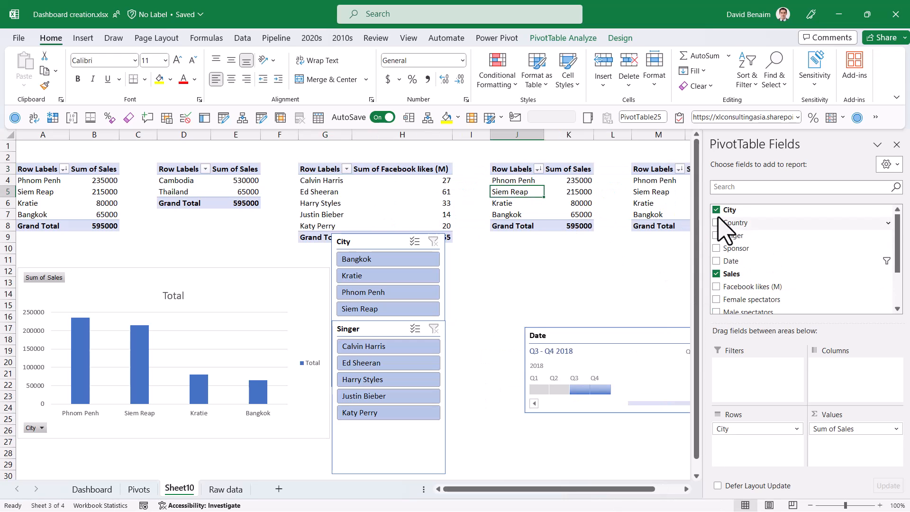
pyautogui.click(716, 261)
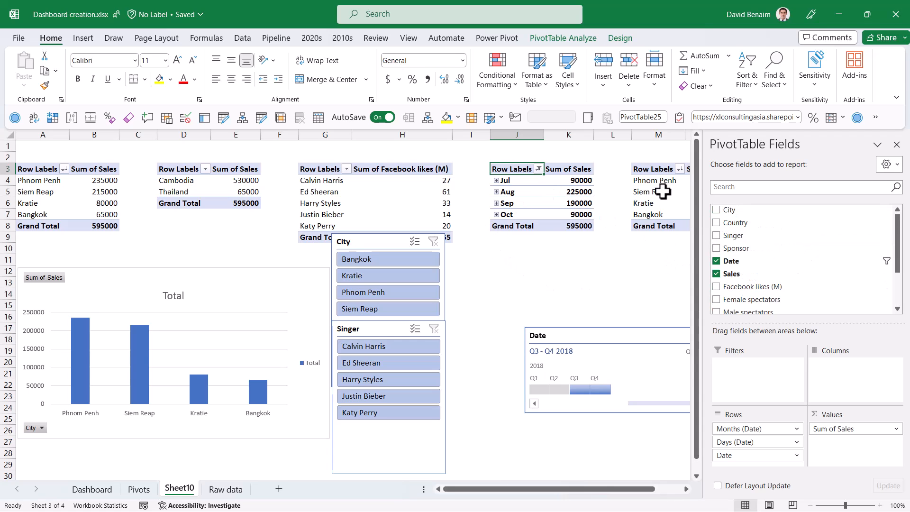
# - Add Country to the fifth pivot's rows, placed above City
pyautogui.click(716, 210)
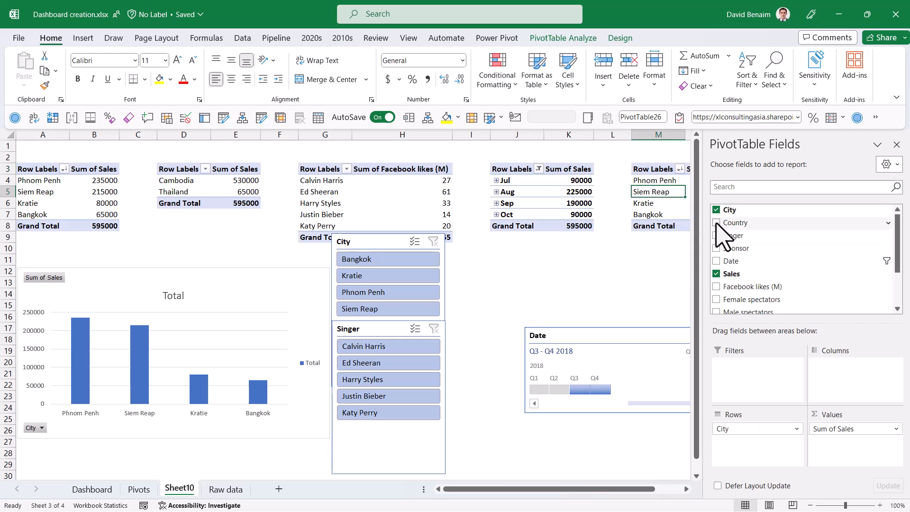
pyautogui.click(716, 222)
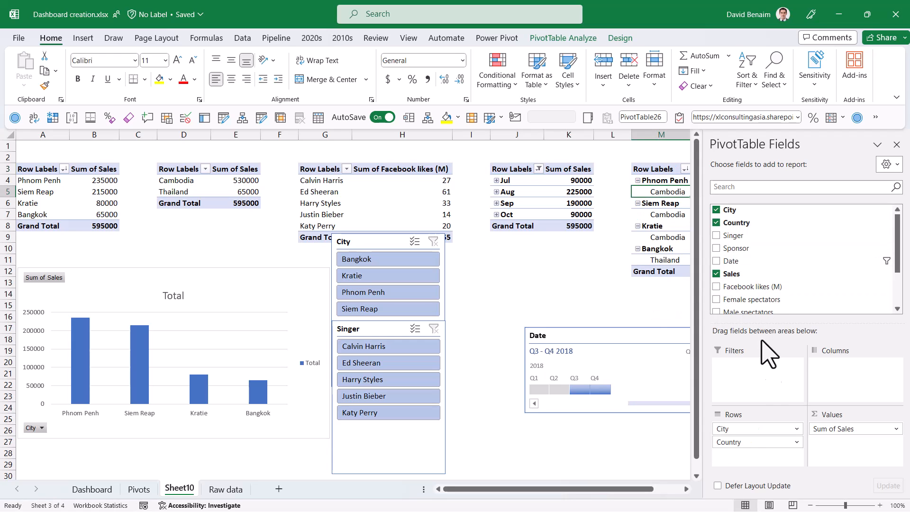
pyautogui.moveTo(754, 429); pyautogui.dragTo(747, 425)
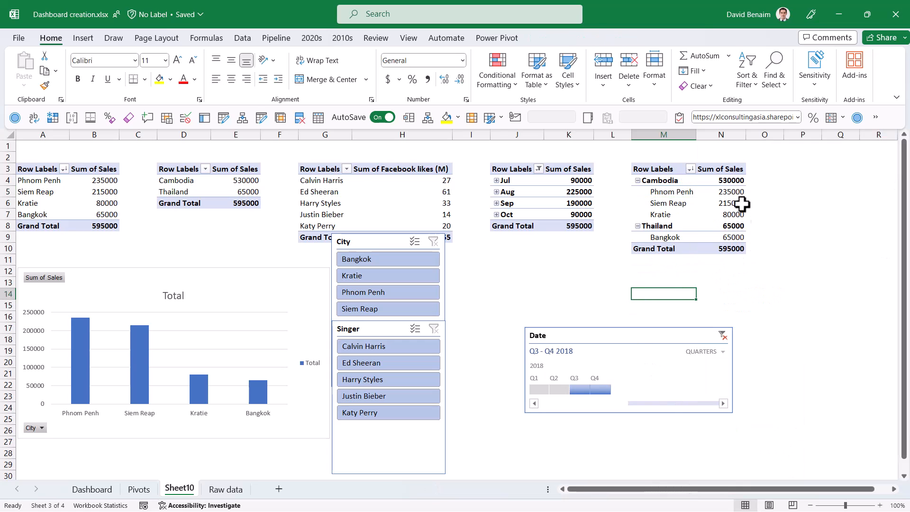
pyautogui.moveTo(832, 473)
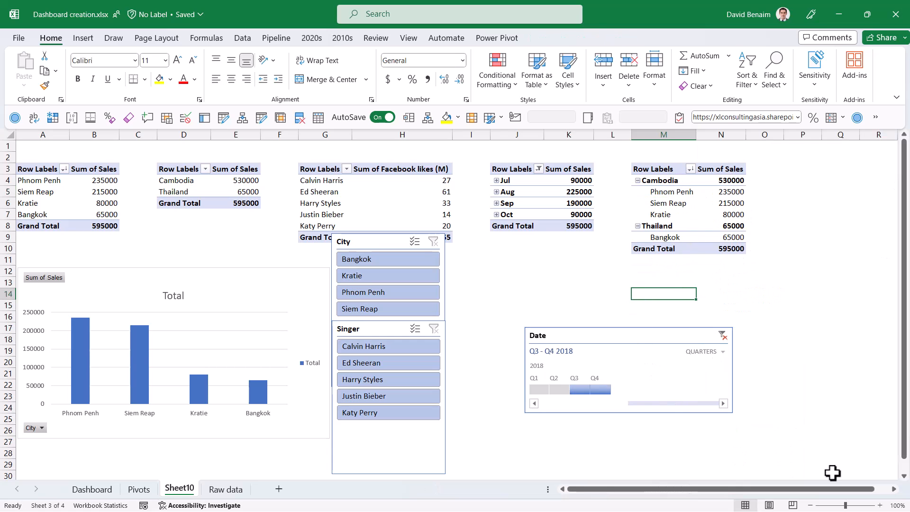
# - Copy the country-and-city pivot, regroup it by Sponsor, and insert a country doughnut chart
pyautogui.hscroll(3)
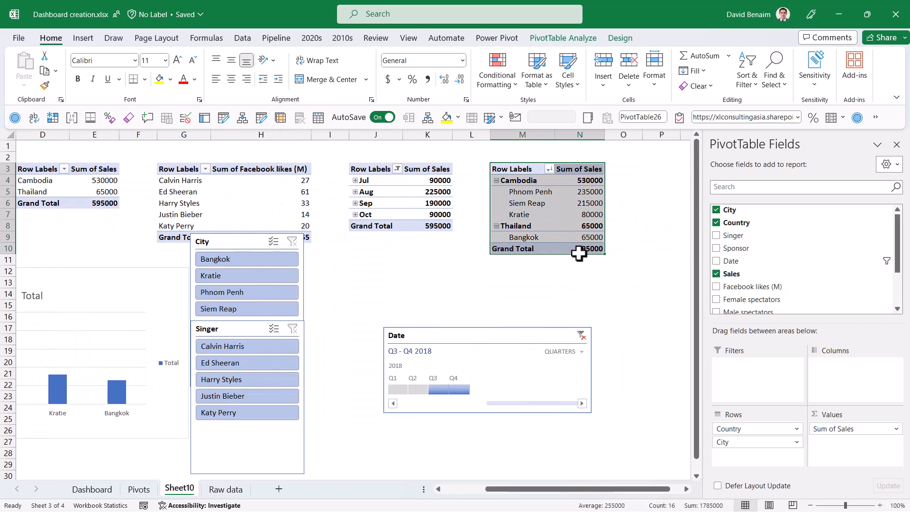
pyautogui.press('ctrl+c')
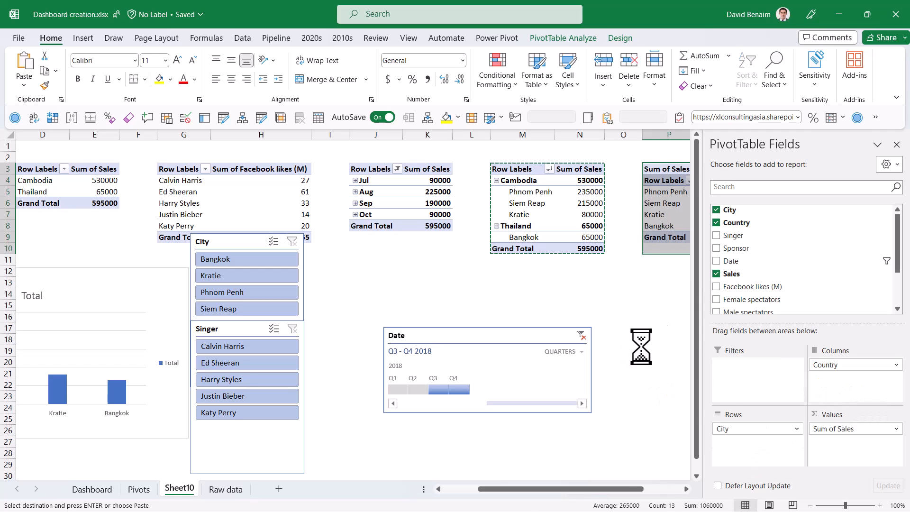
pyautogui.click(716, 210)
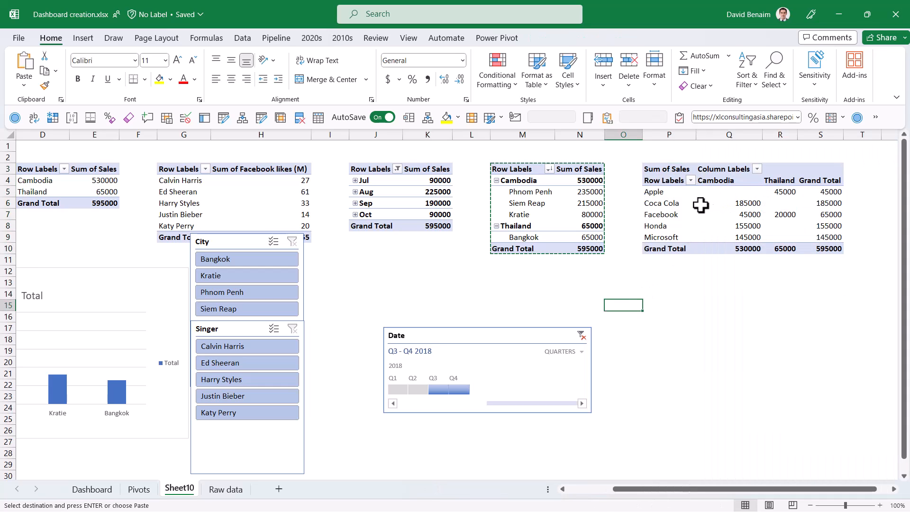
pyautogui.moveTo(627, 479)
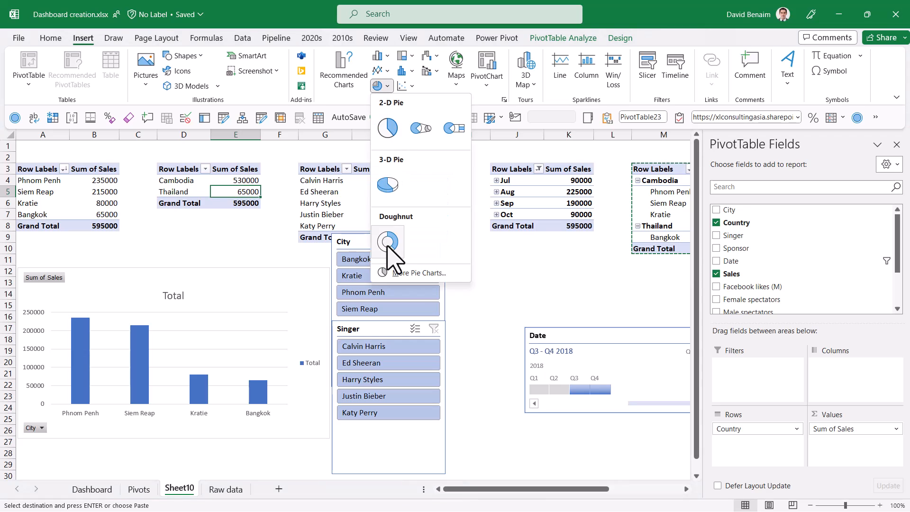
pyautogui.click(386, 241)
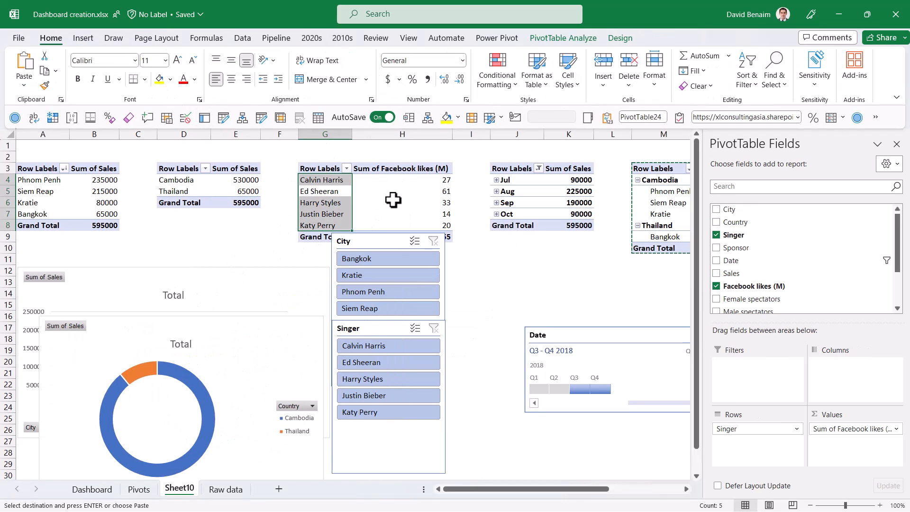
# - Chart singer Facebook likes as columns and monthly sales as a line
pyautogui.click(82, 38)
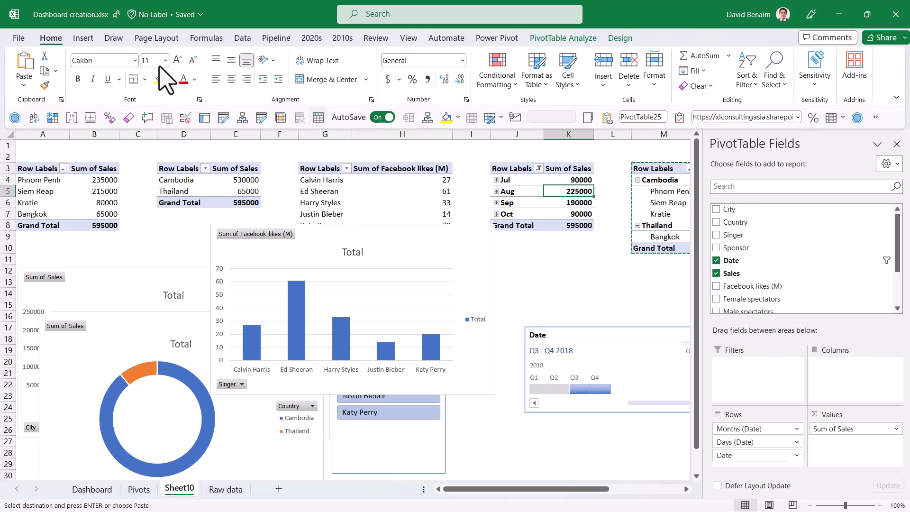
pyautogui.click(378, 63)
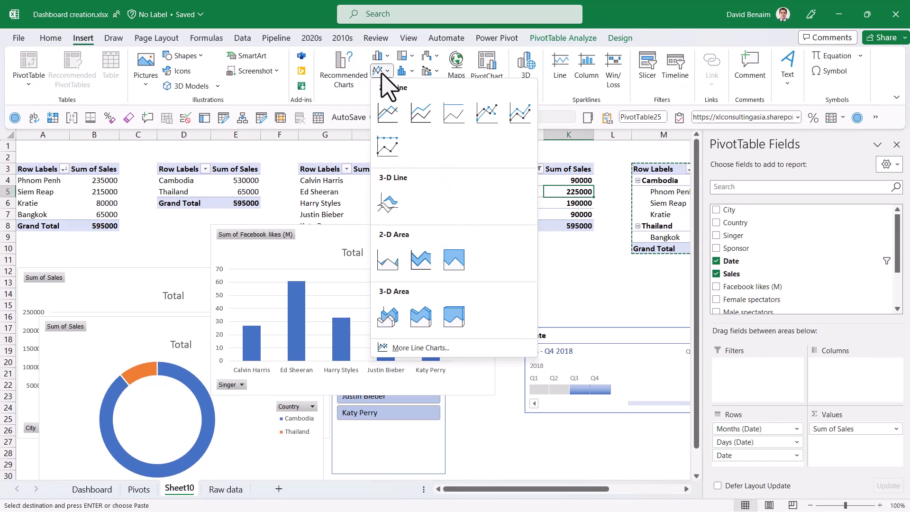
pyautogui.click(387, 113)
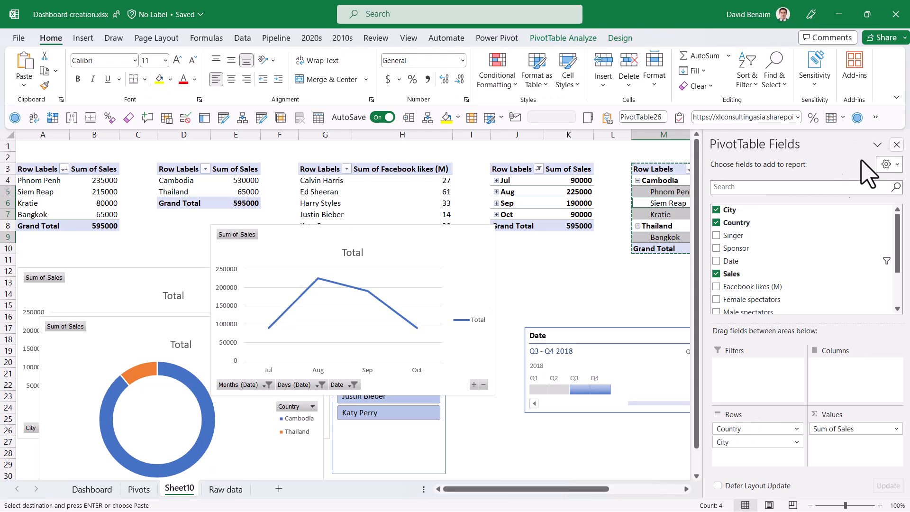
# - Chart the sales-by-city pivot and plot sponsor sales as clustered bars
pyautogui.click(82, 38)
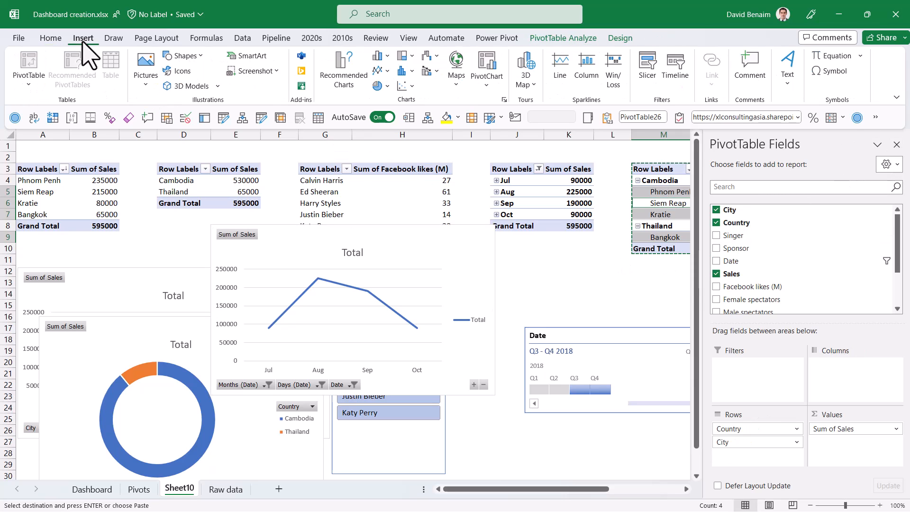
pyautogui.click(377, 56)
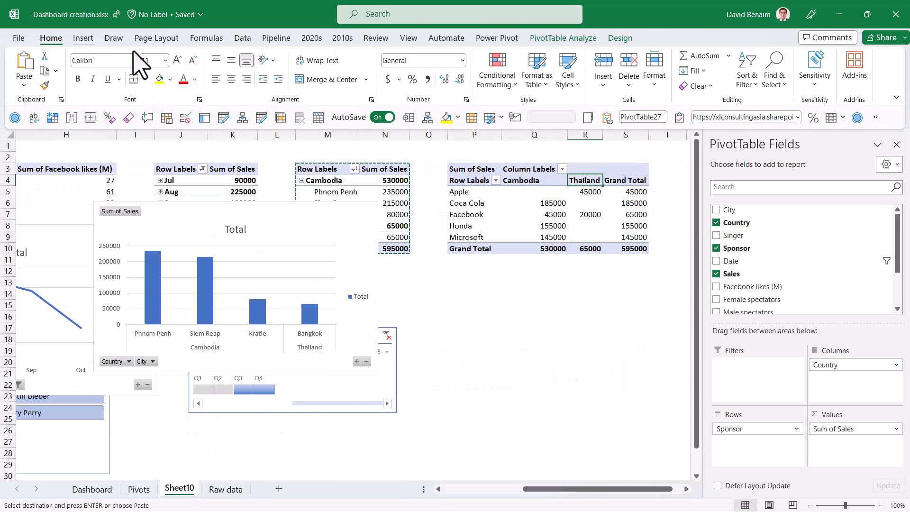
pyautogui.click(378, 56)
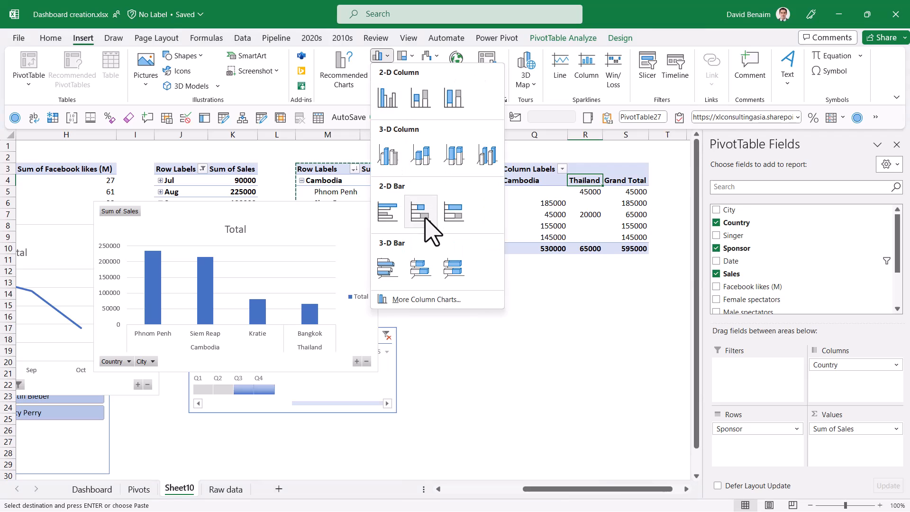
pyautogui.click(420, 210)
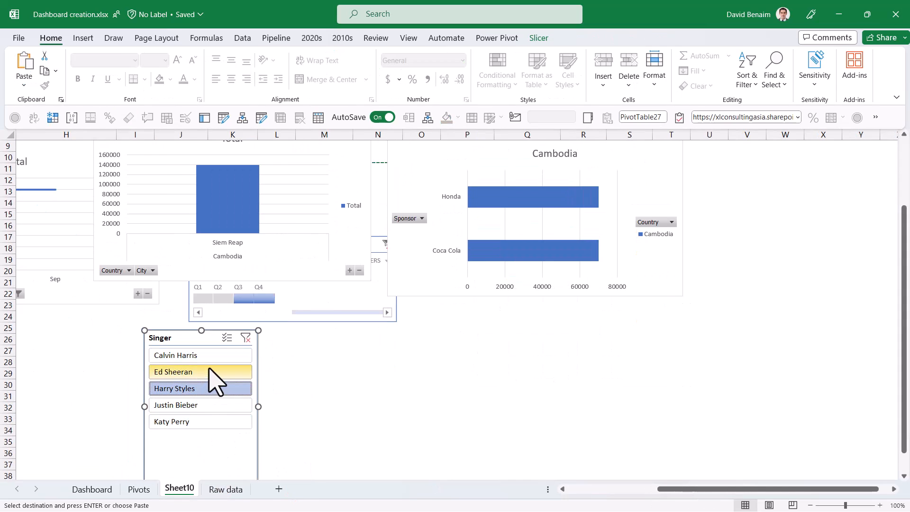
# - Clear the Singer slicer filter so every chart shows all its data
pyautogui.click(176, 355)
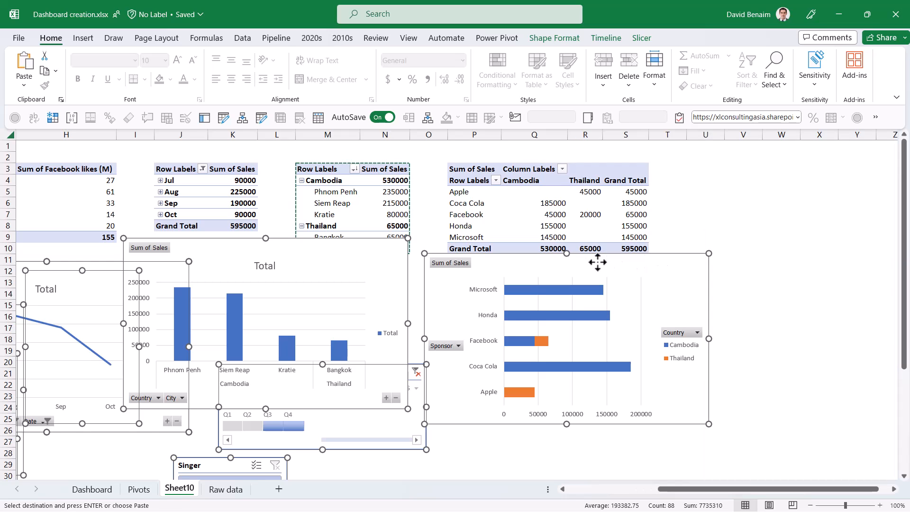
# - Cut the charts and slicers onto the new sheet and position the Sales by city chart
pyautogui.rightClick(597, 262)
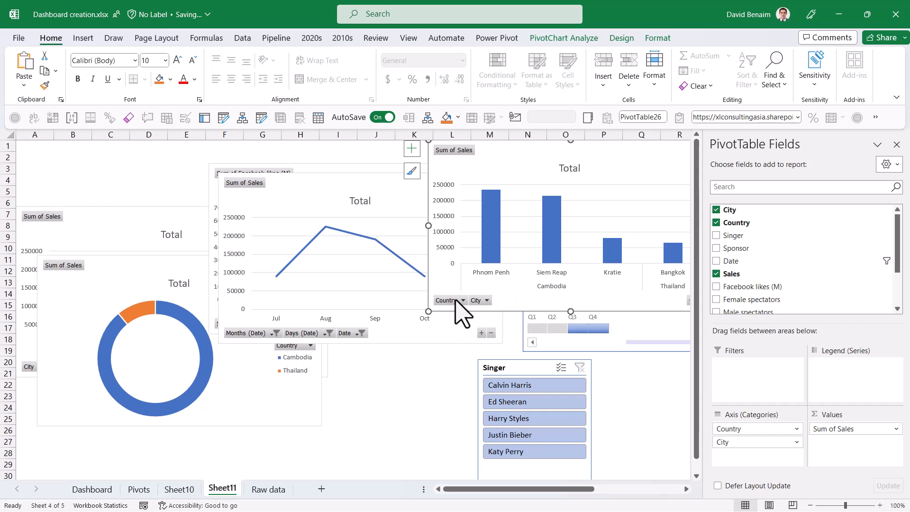
pyautogui.click(444, 300)
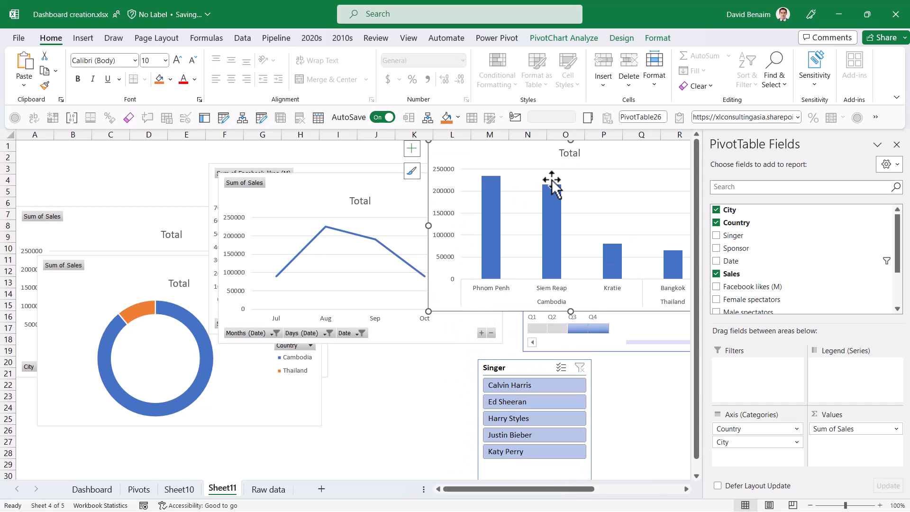
pyautogui.click(568, 153)
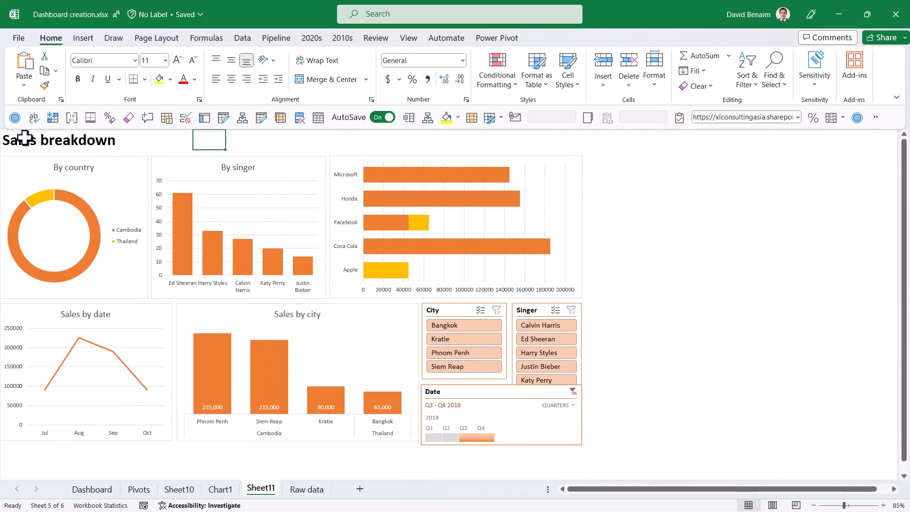
# - Select the By country chart and City slicer together and align them
pyautogui.click(53, 235)
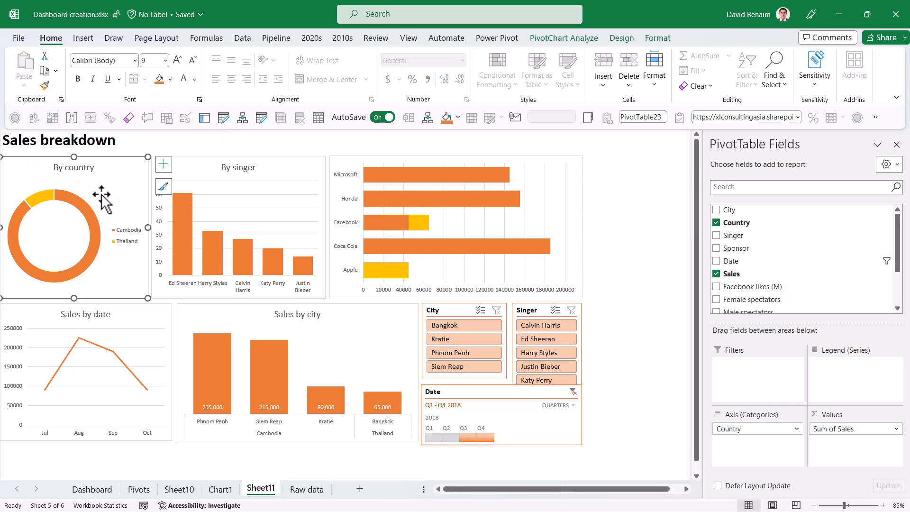
pyautogui.moveTo(105, 204)
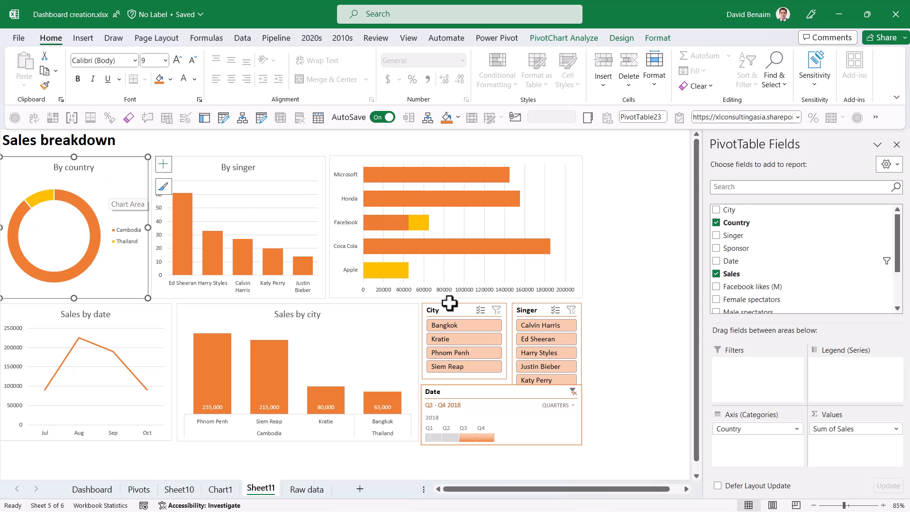
pyautogui.moveTo(450, 308)
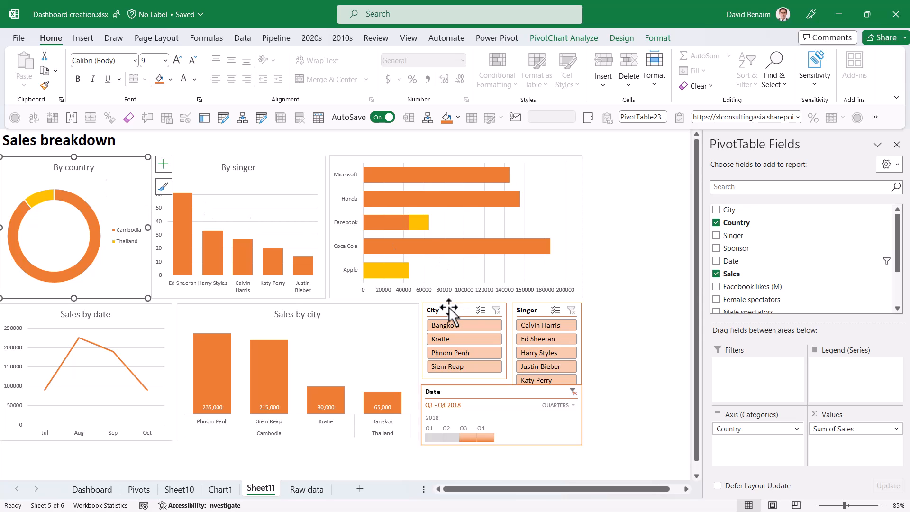
pyautogui.click(463, 309)
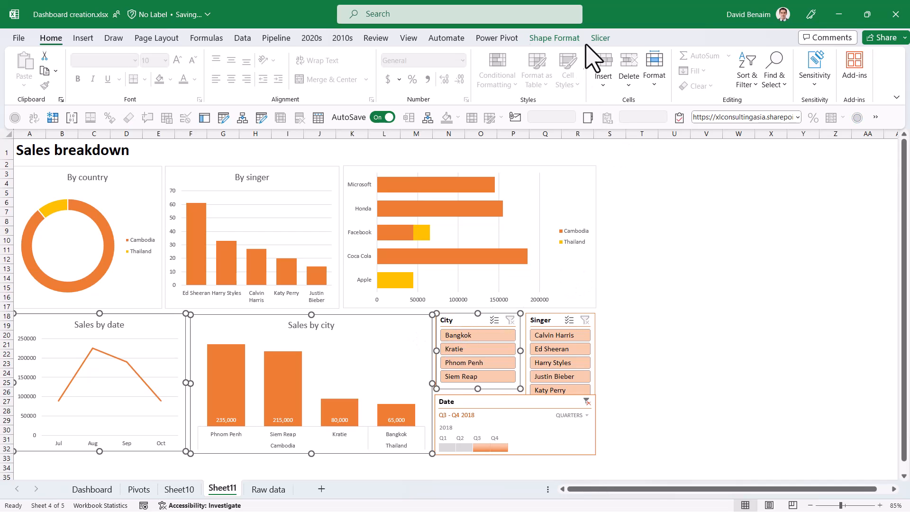
pyautogui.click(553, 38)
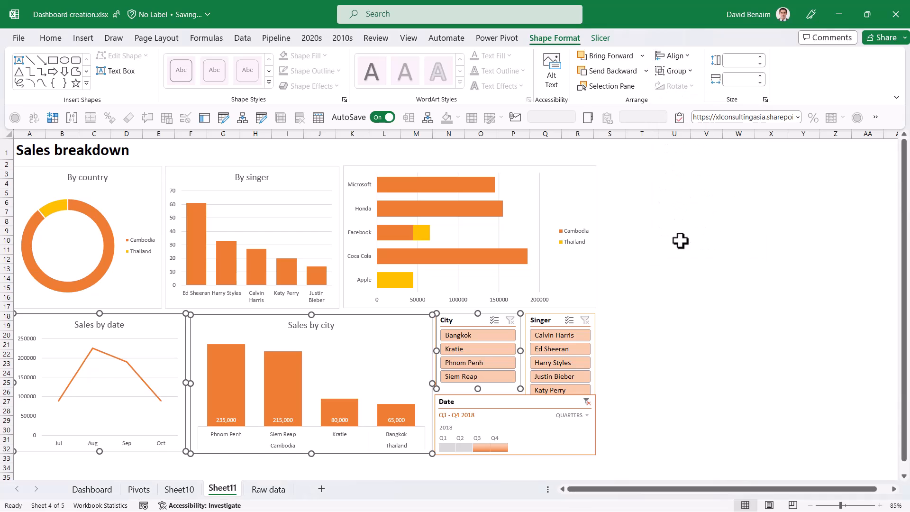
pyautogui.click(706, 287)
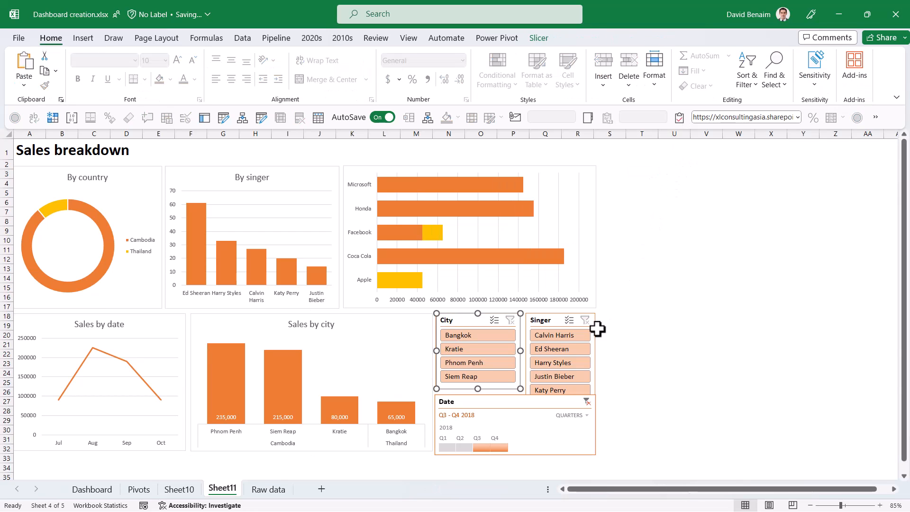
pyautogui.click(477, 335)
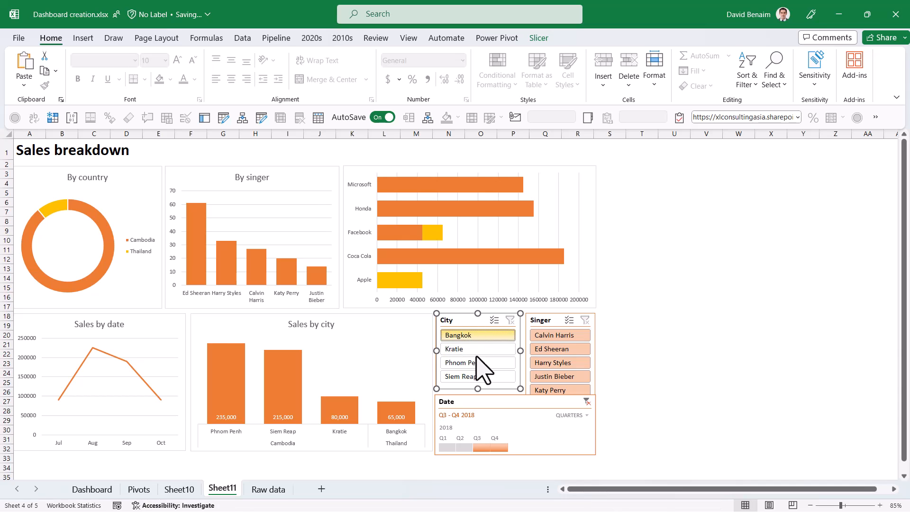
pyautogui.click(459, 362)
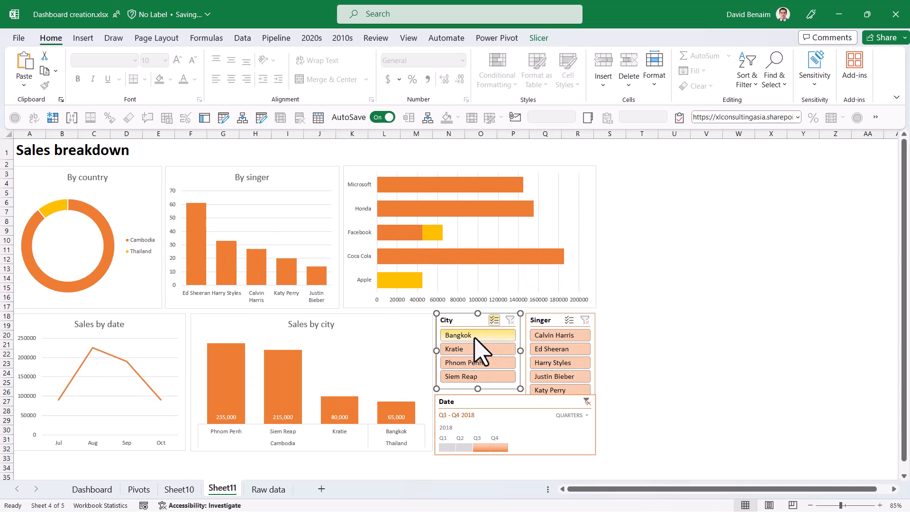
pyautogui.click(455, 348)
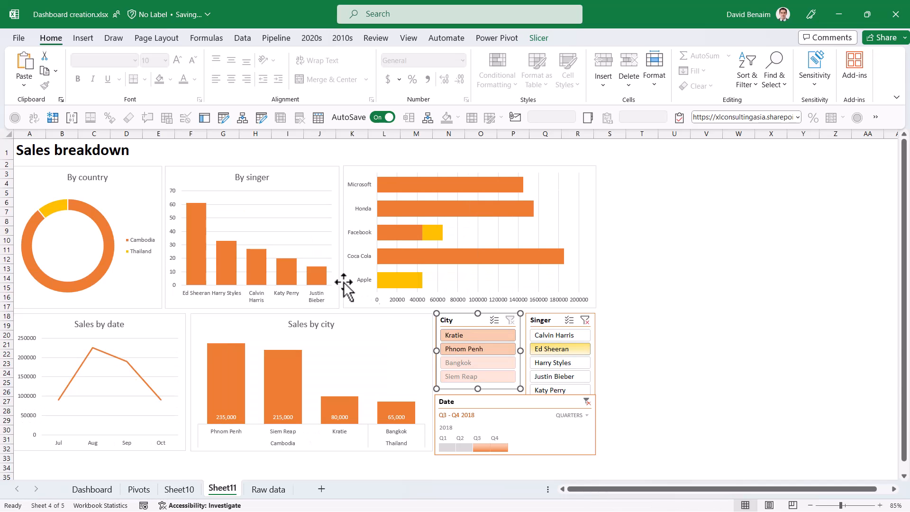
pyautogui.click(559, 349)
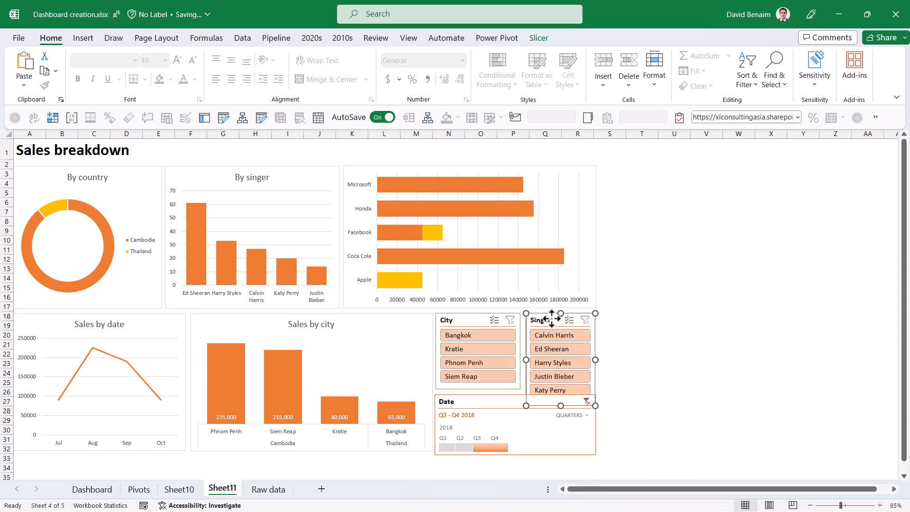
pyautogui.moveTo(398, 343)
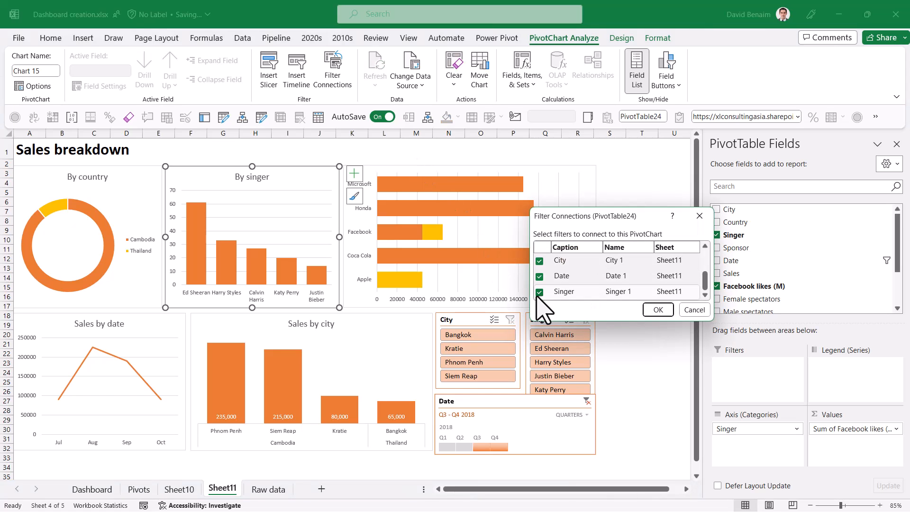
# - Uncheck Singer in the By singer chart's filter connections, then test filtering by Ed Sheeran
pyautogui.click(540, 292)
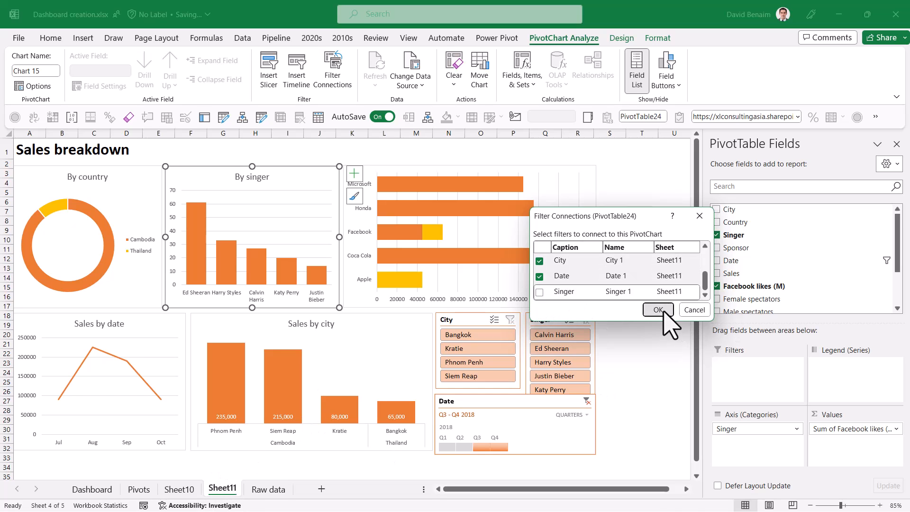
pyautogui.click(657, 310)
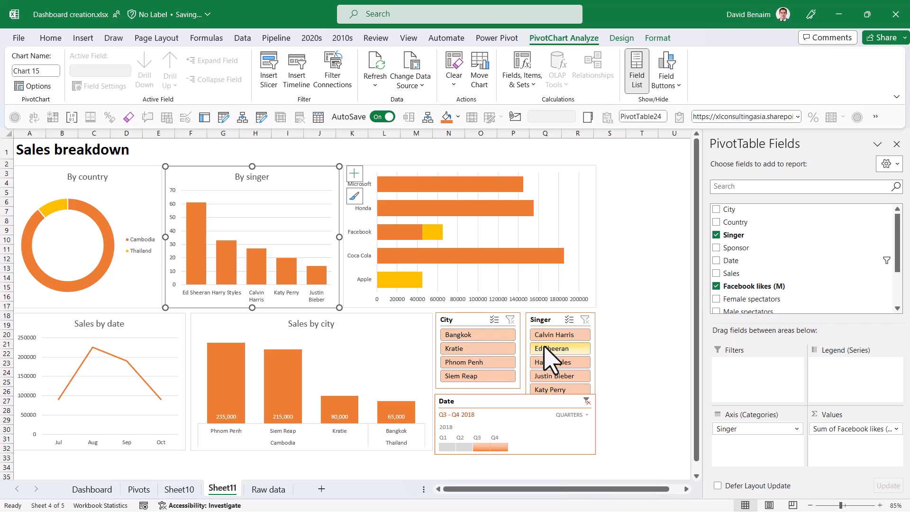
pyautogui.click(556, 348)
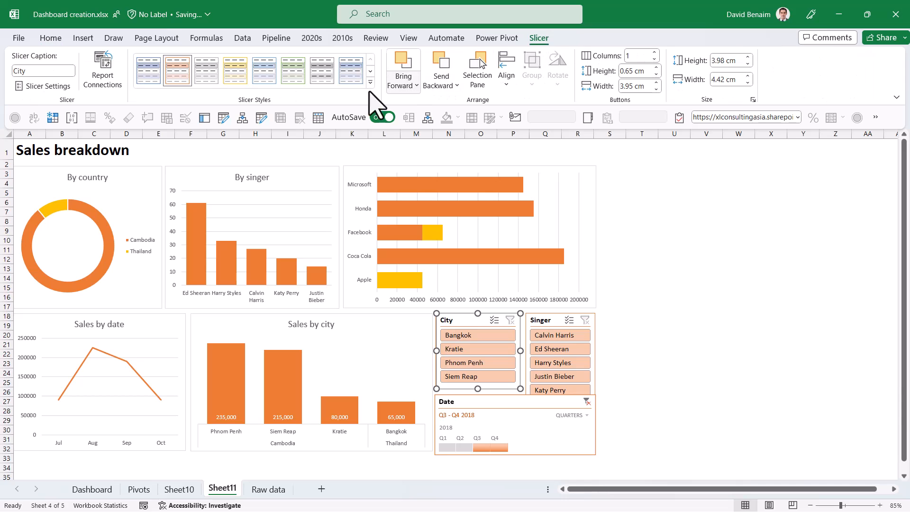
# - Check the City slicer's report connections without changes, then switch to Sheet10
pyautogui.click(103, 70)
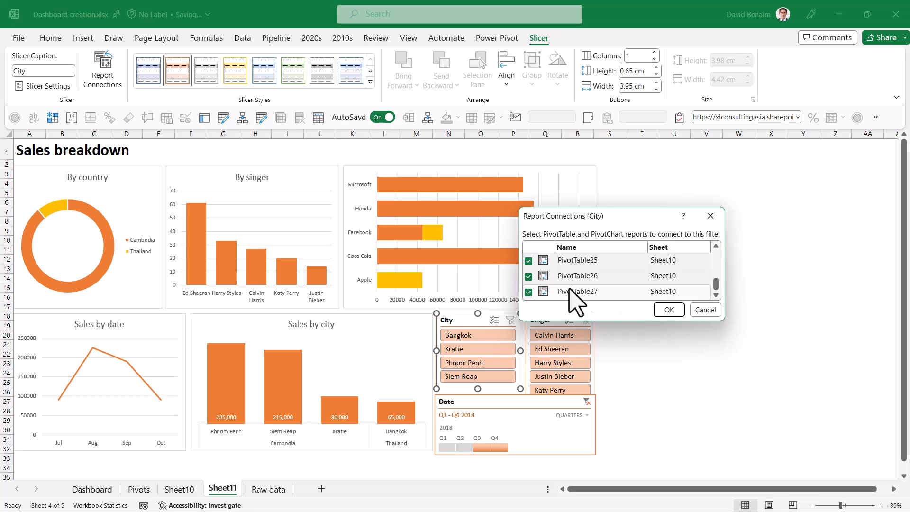
pyautogui.moveTo(700, 322)
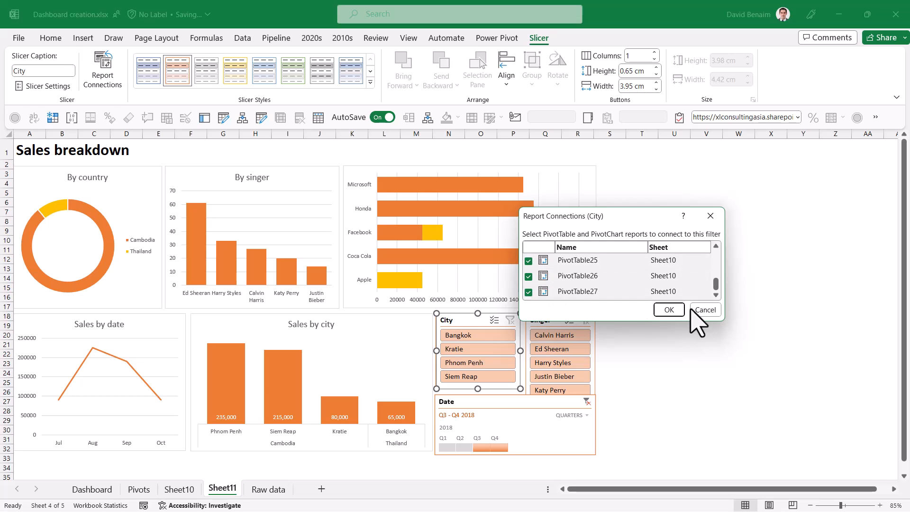
pyautogui.click(704, 309)
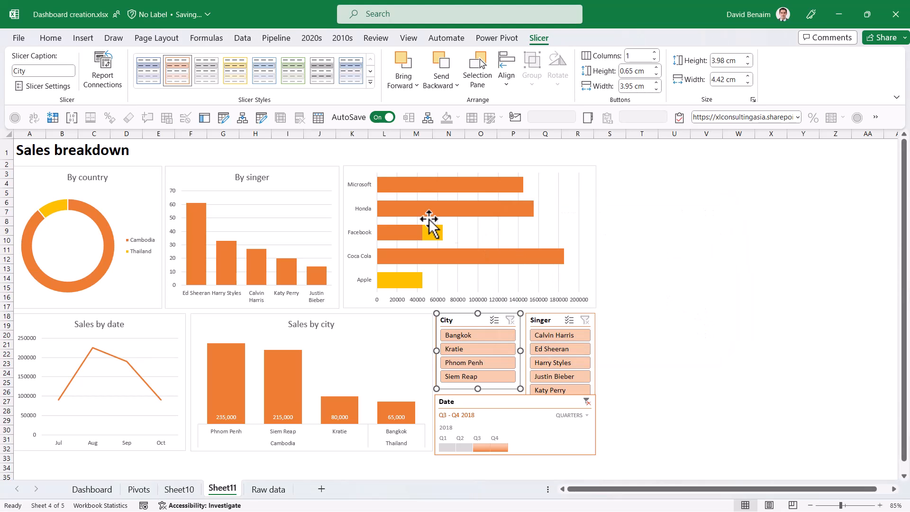
pyautogui.click(179, 488)
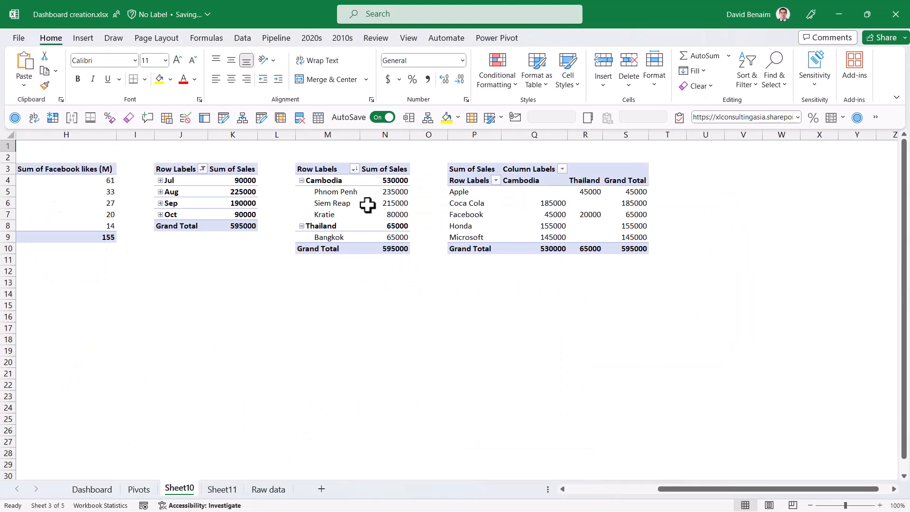
# - Name the city/country pivot table 'Sales by city and country' and return to Sheet11
pyautogui.click(385, 202)
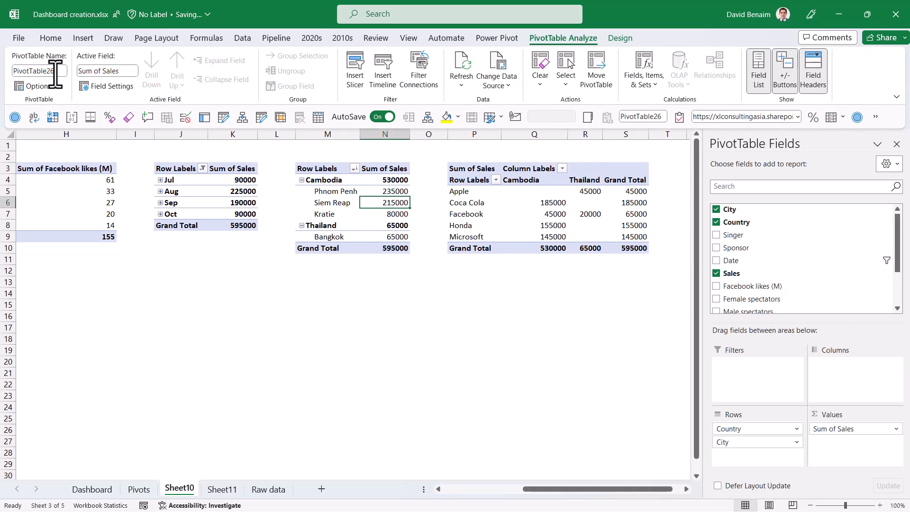
pyautogui.click(38, 71)
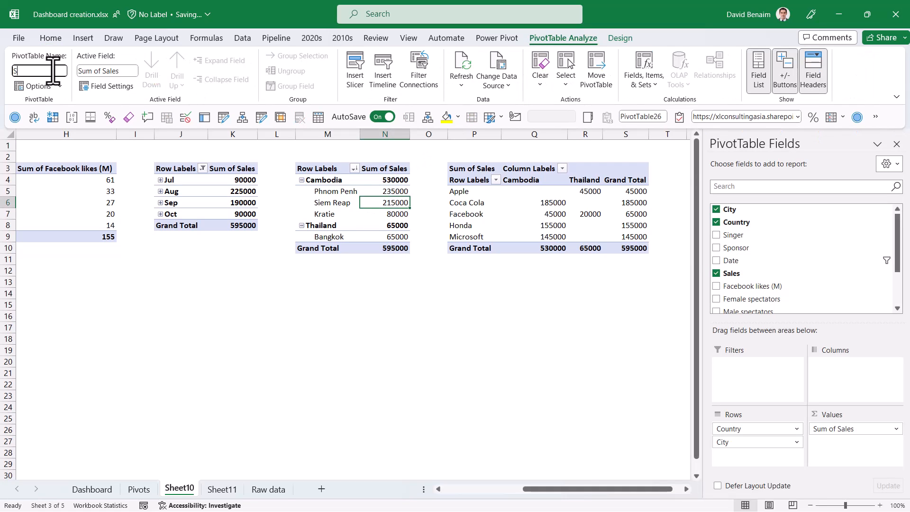
pyautogui.write('Sales by city and')
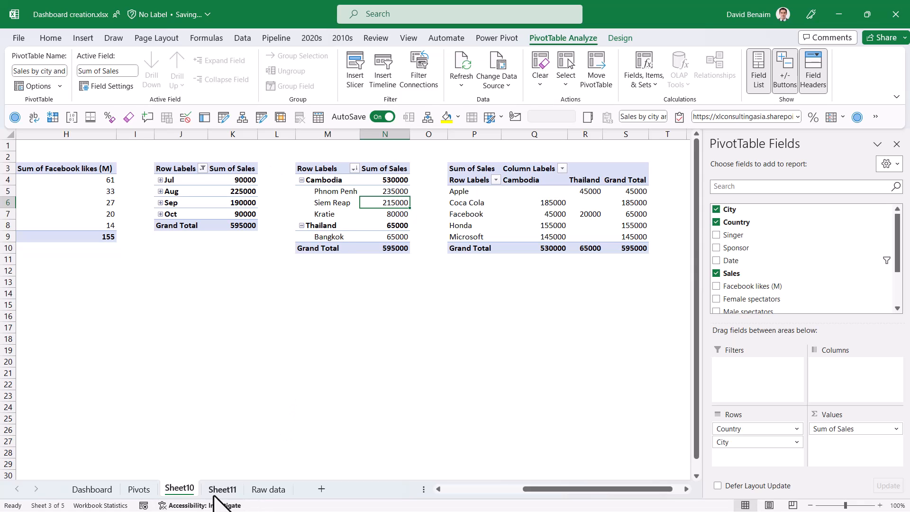
pyautogui.click(222, 489)
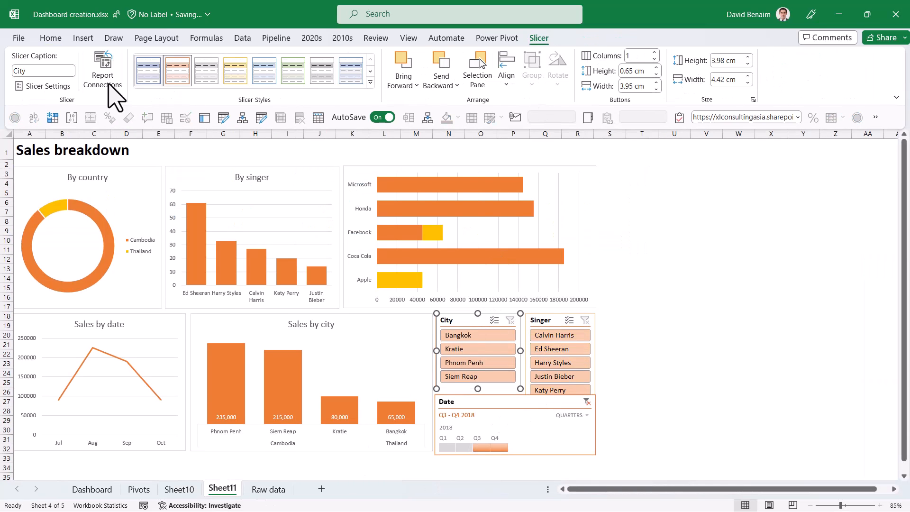
# - Disconnect the Sales by city and country table from the City slicer and test a city filter
pyautogui.click(102, 68)
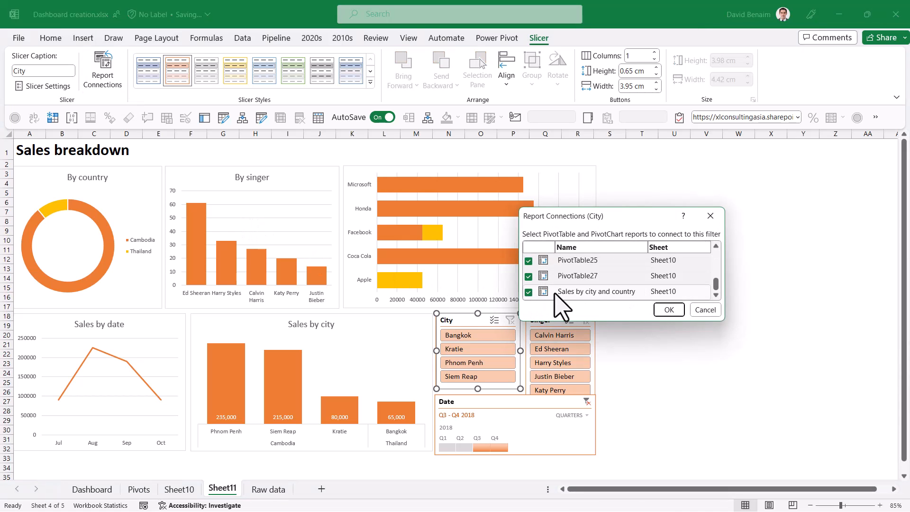
pyautogui.click(528, 291)
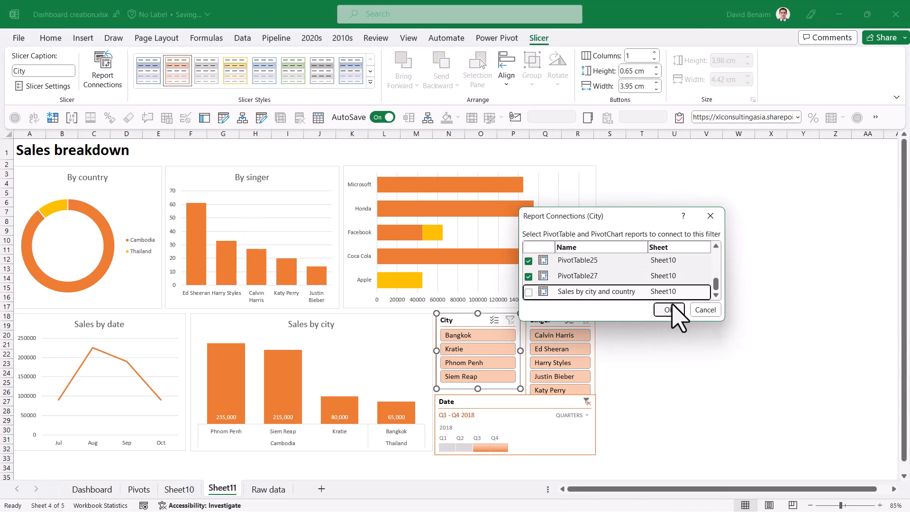
pyautogui.click(666, 310)
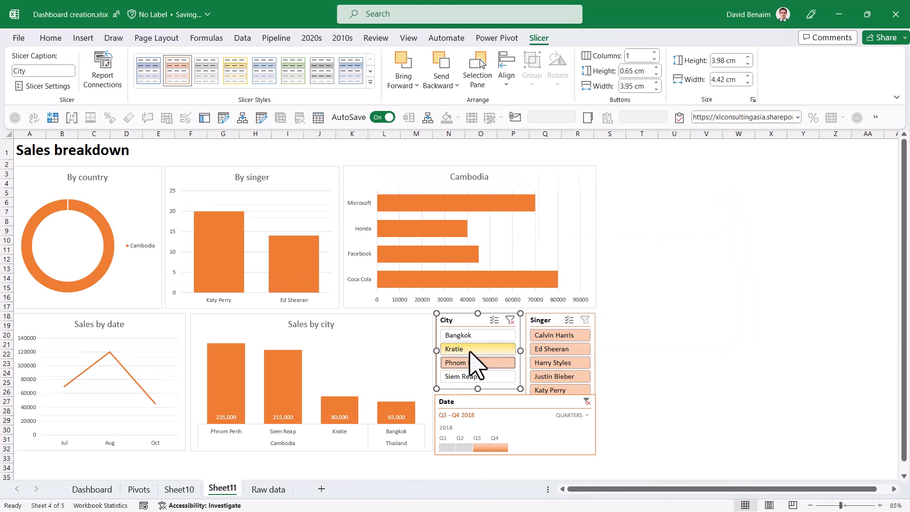
pyautogui.click(476, 362)
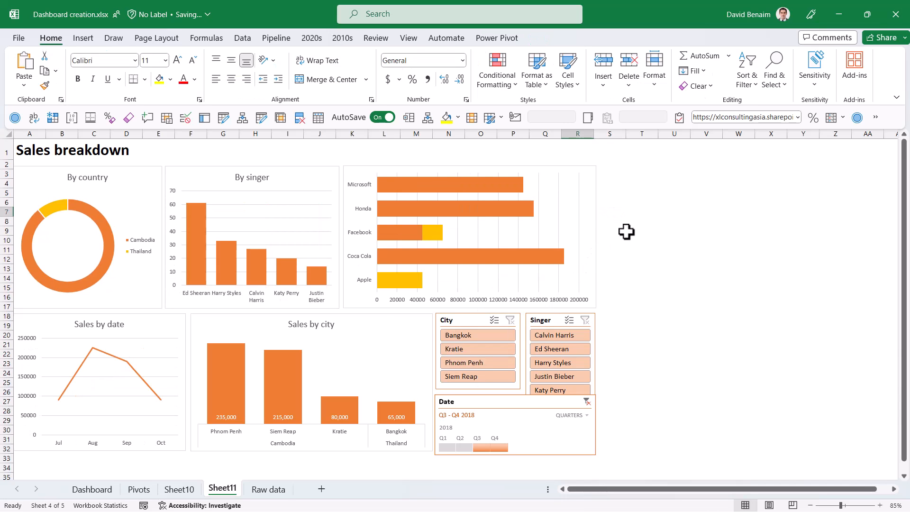
pyautogui.click(91, 489)
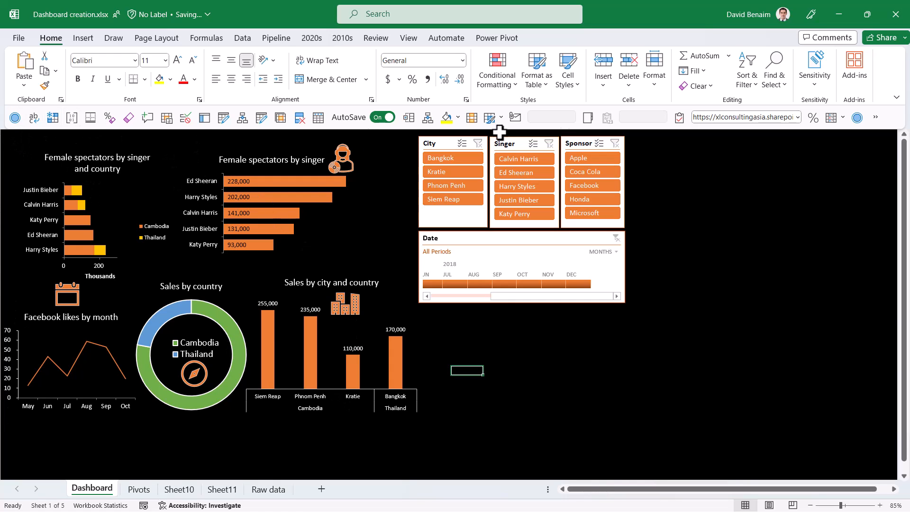
pyautogui.moveTo(255, 157)
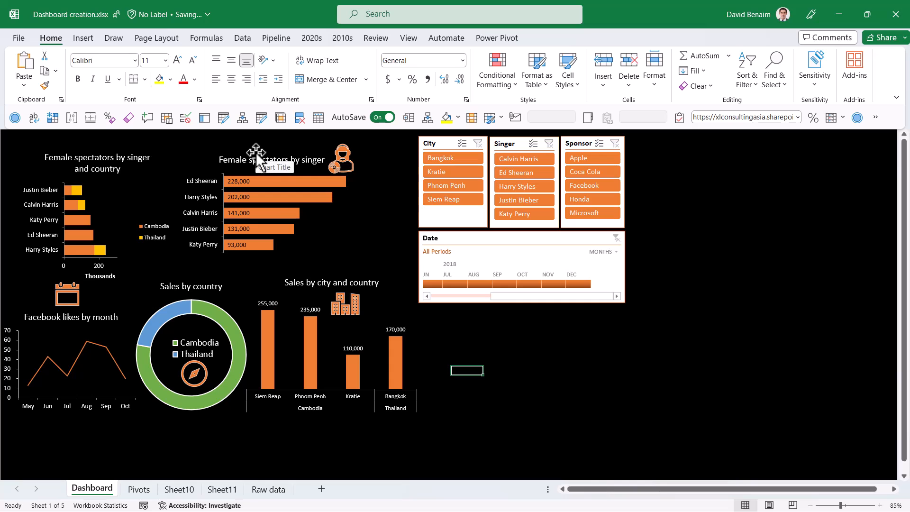
pyautogui.moveTo(896, 122)
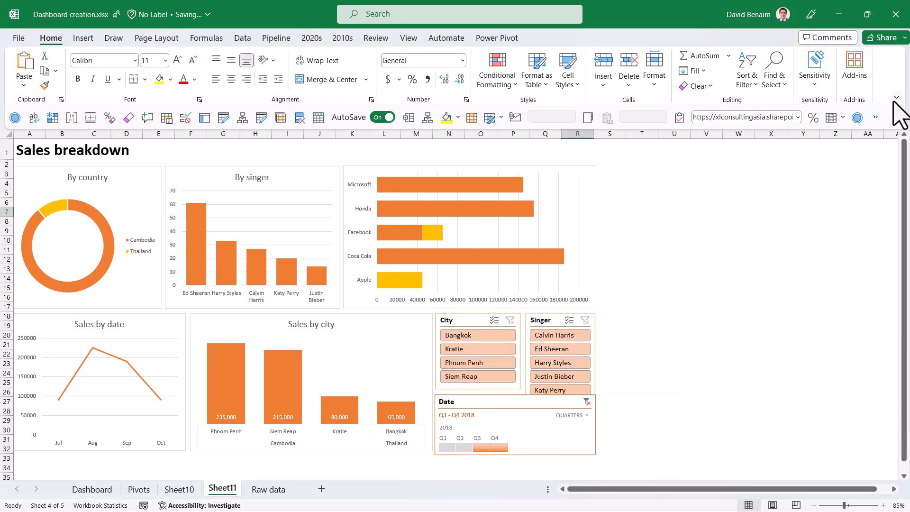
pyautogui.click(895, 97)
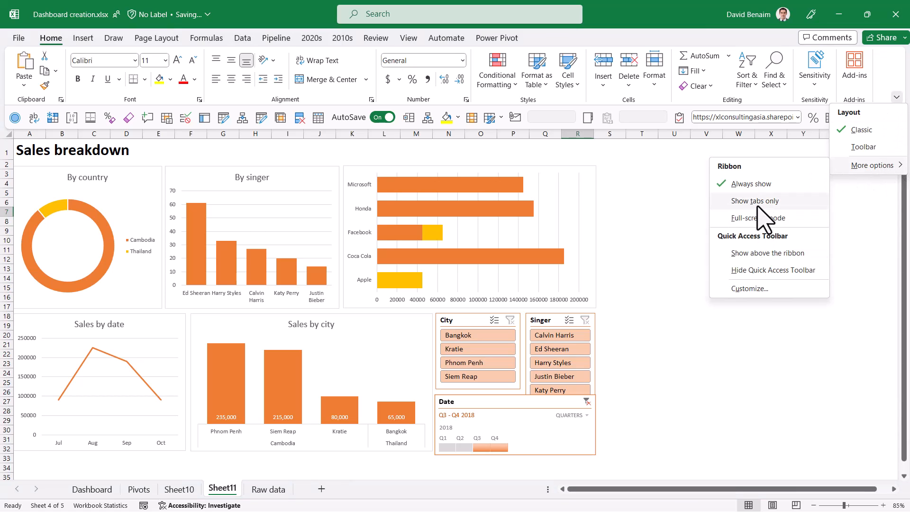
pyautogui.moveTo(693, 249)
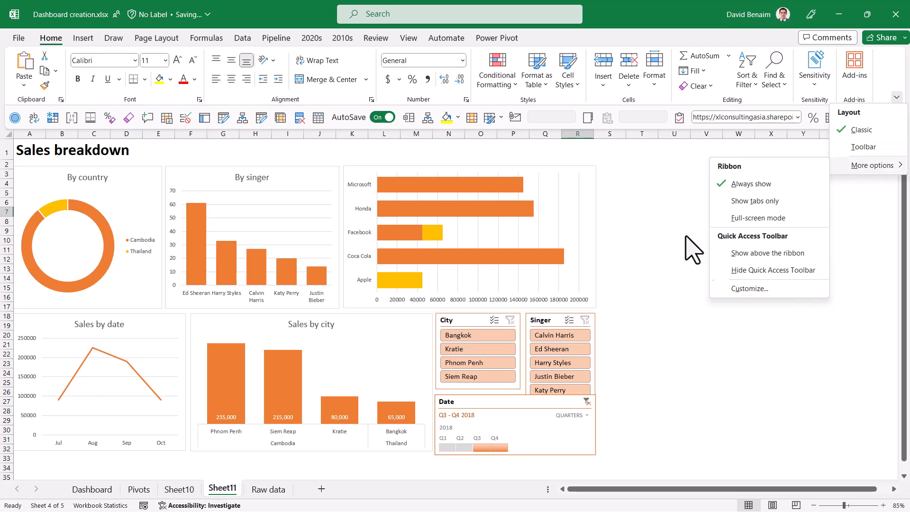
pyautogui.moveTo(696, 266)
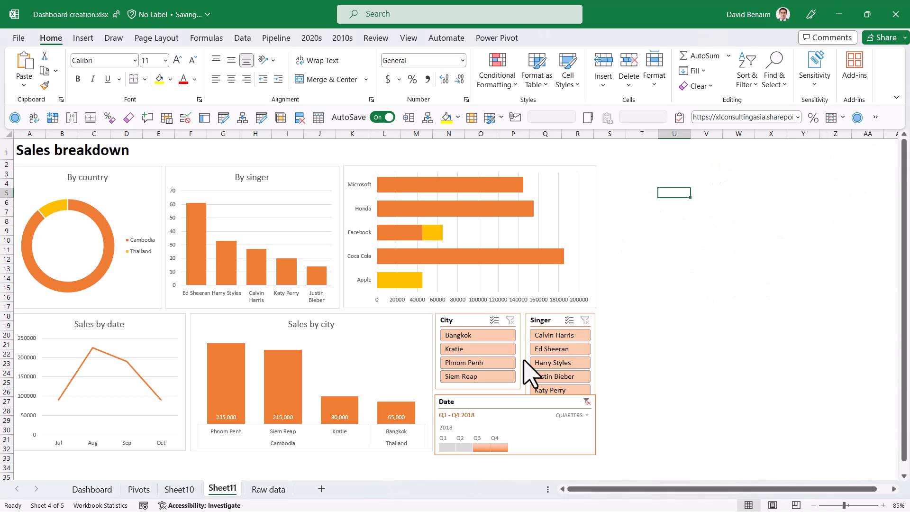
pyautogui.moveTo(422, 47)
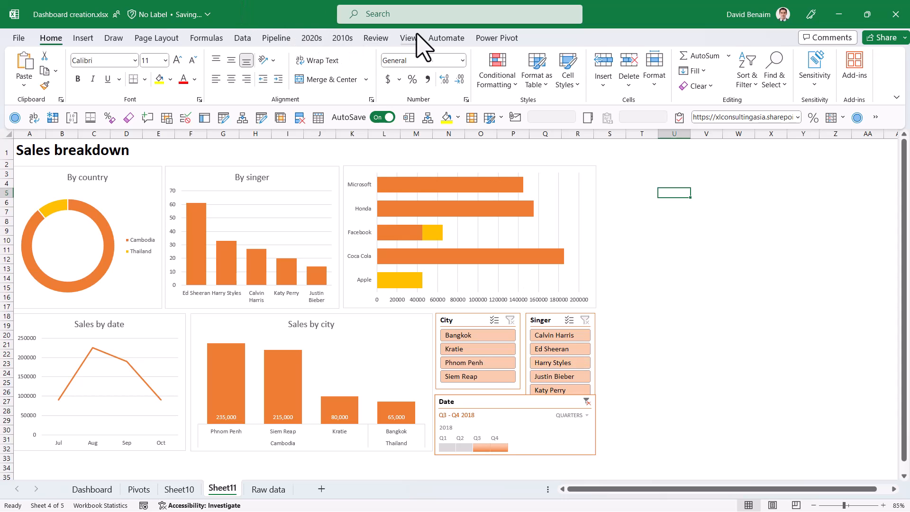
# - Hide gridlines and row and column headings on the Sales breakdown sheet
pyautogui.click(408, 38)
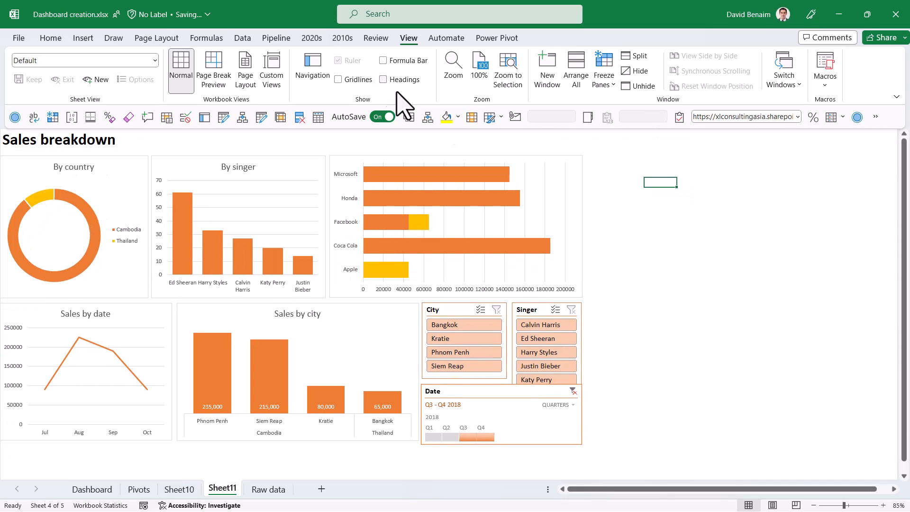
pyautogui.moveTo(664, 234)
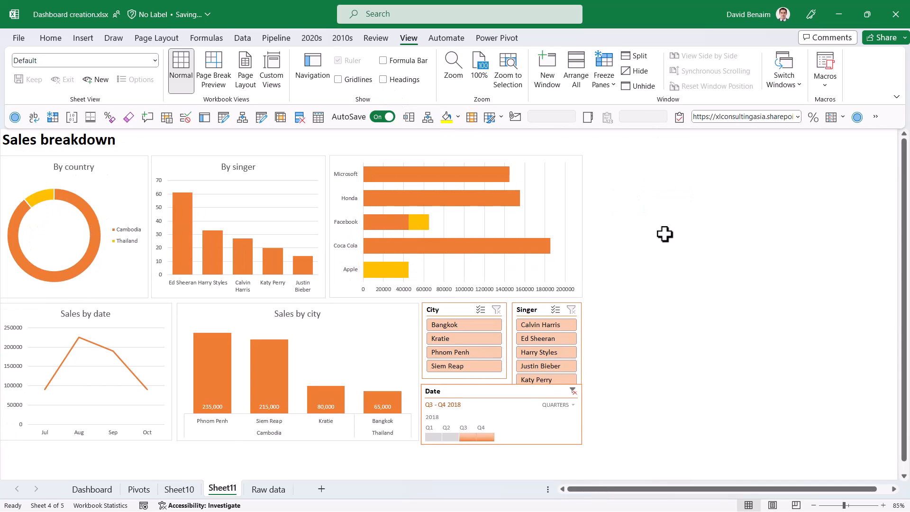